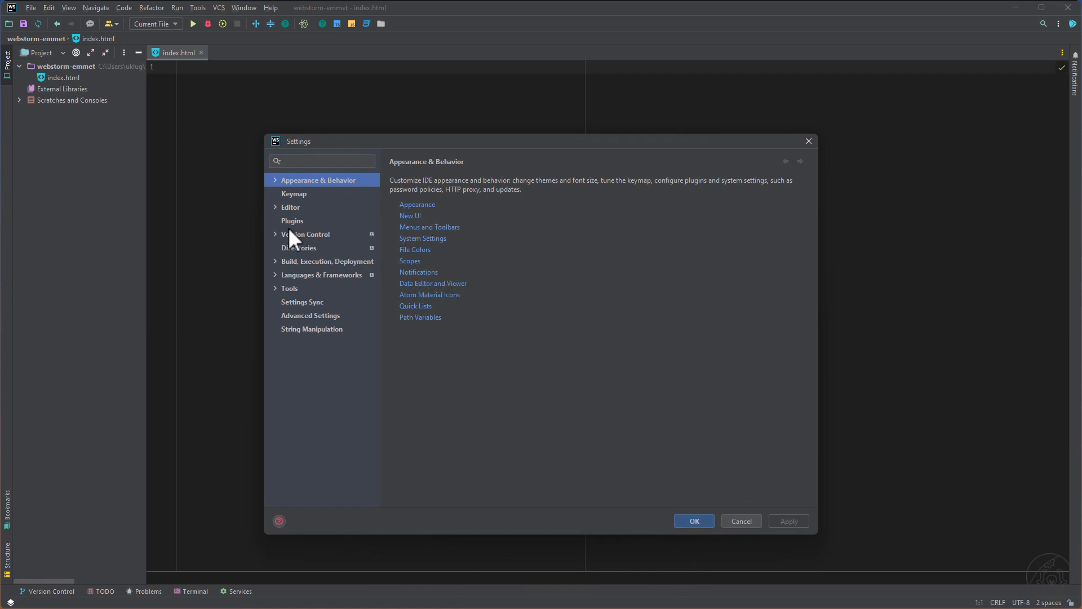
Review the Emmet editor settings and keep Tab as the abbreviation expansion key
{"action": "left_click", "coordinate": [289, 206]}
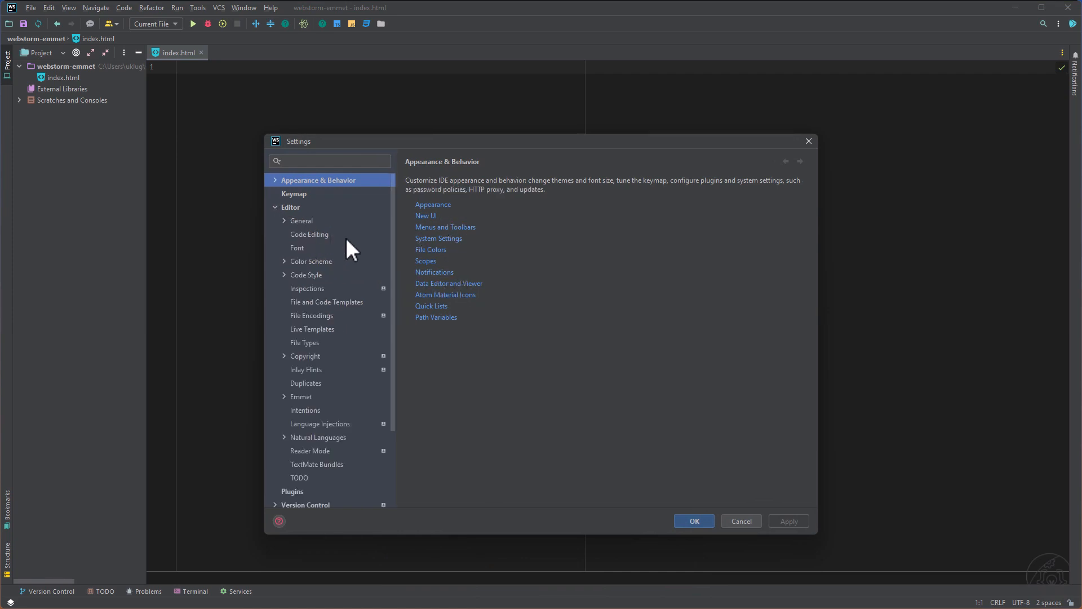
{"action": "mouse_move", "coordinate": [314, 404]}
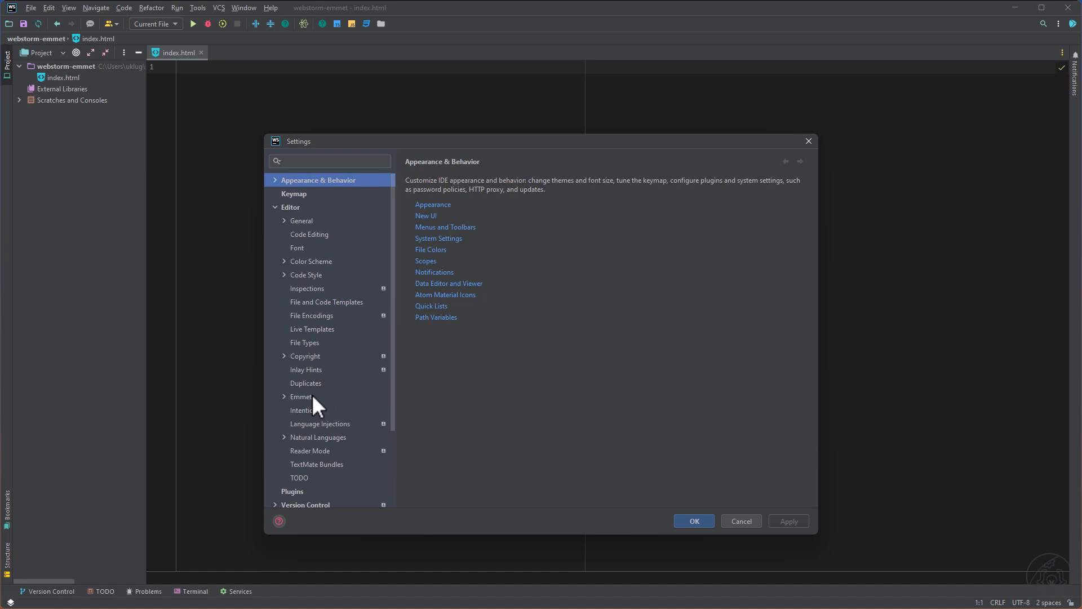
{"action": "left_click", "coordinate": [301, 396]}
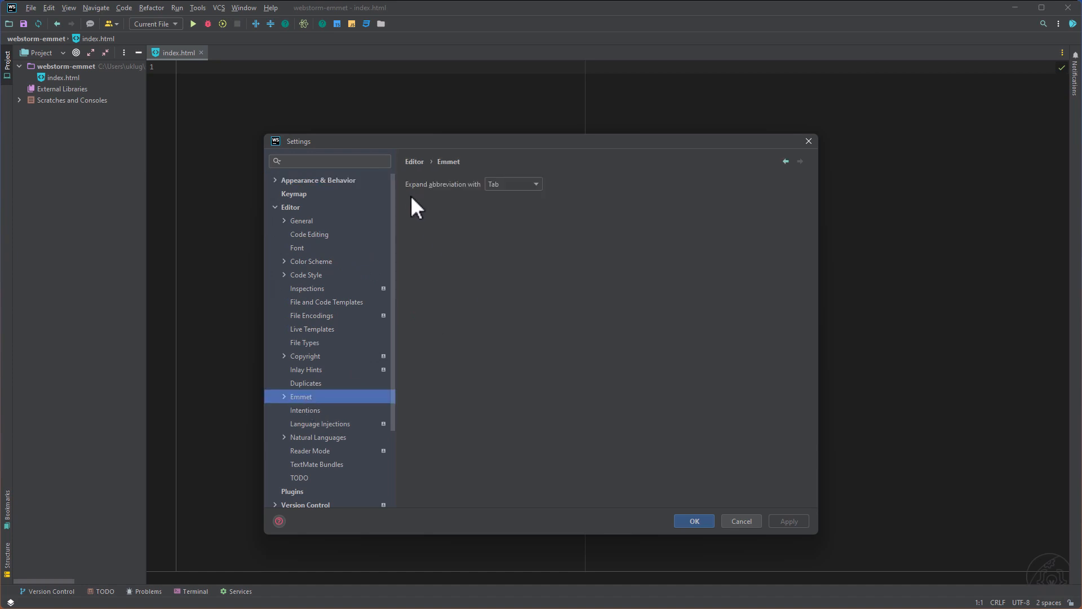
{"action": "left_click", "coordinate": [514, 183]}
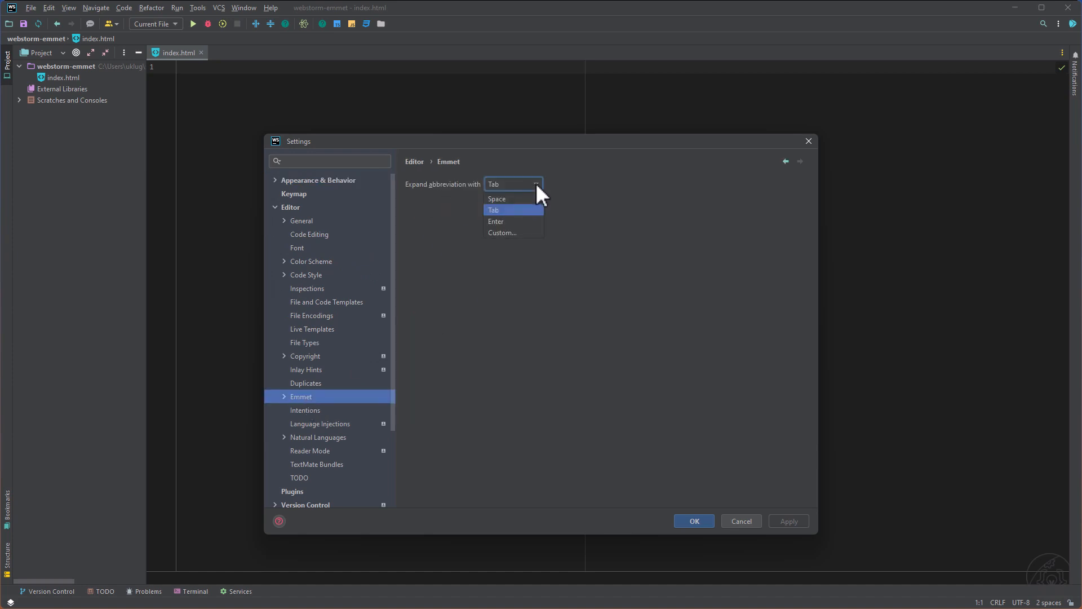
{"action": "mouse_move", "coordinate": [512, 222]}
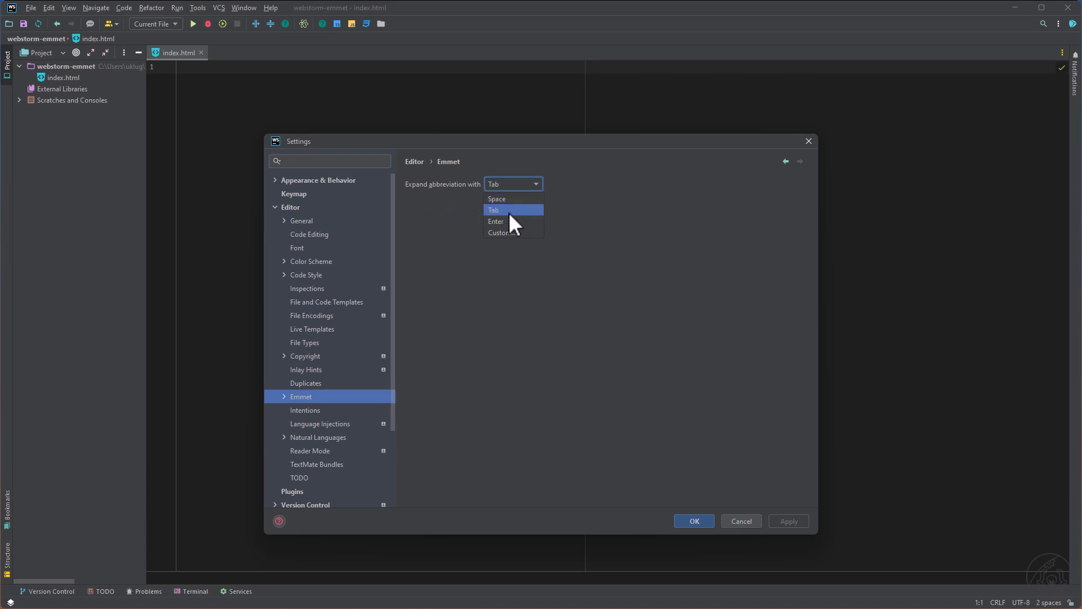
{"action": "left_click", "coordinate": [493, 210]}
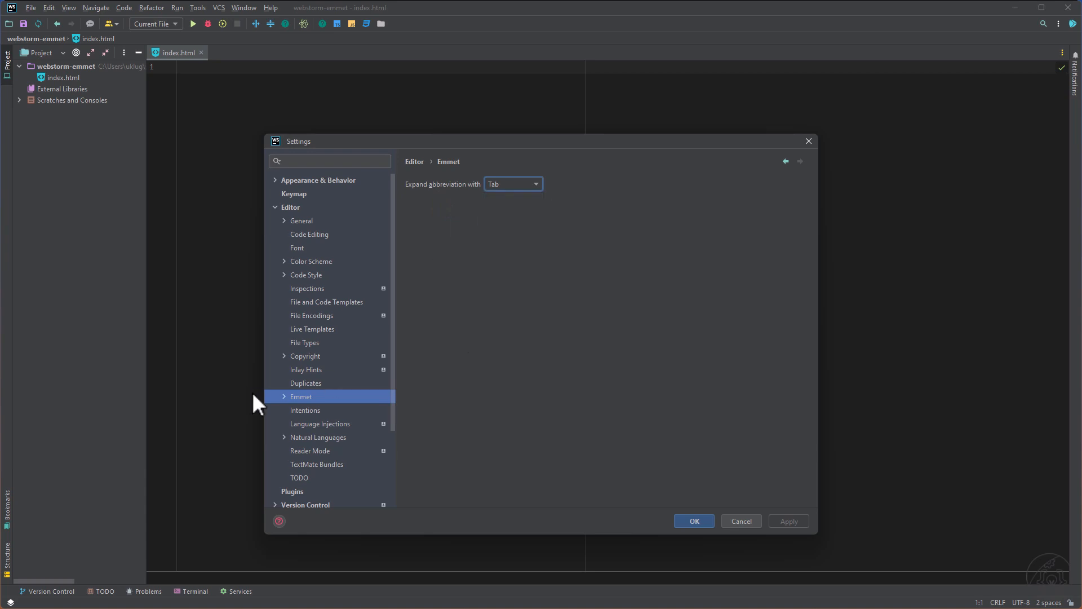
Browse the HTML and JSX Emmet subpages, ending on the HTML options
{"action": "left_click", "coordinate": [284, 395]}
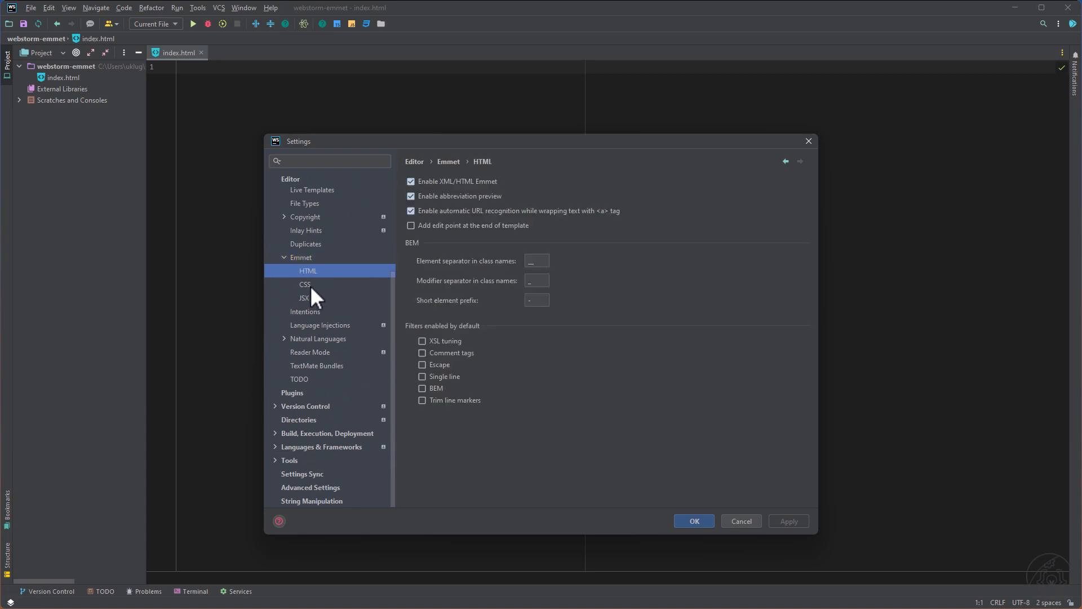
{"action": "left_click", "coordinate": [303, 298]}
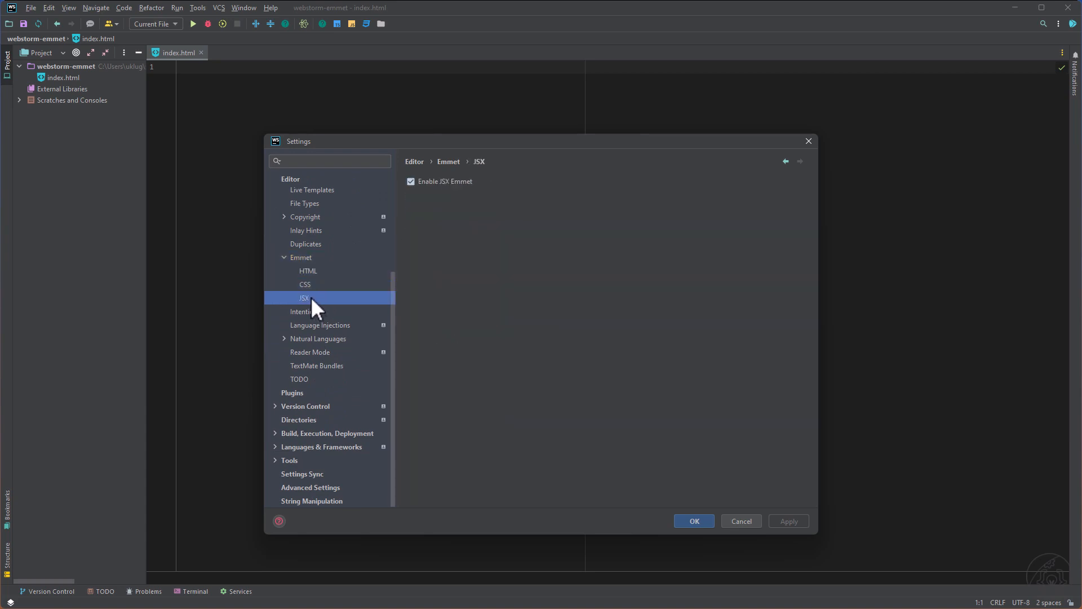
{"action": "left_click", "coordinate": [308, 269]}
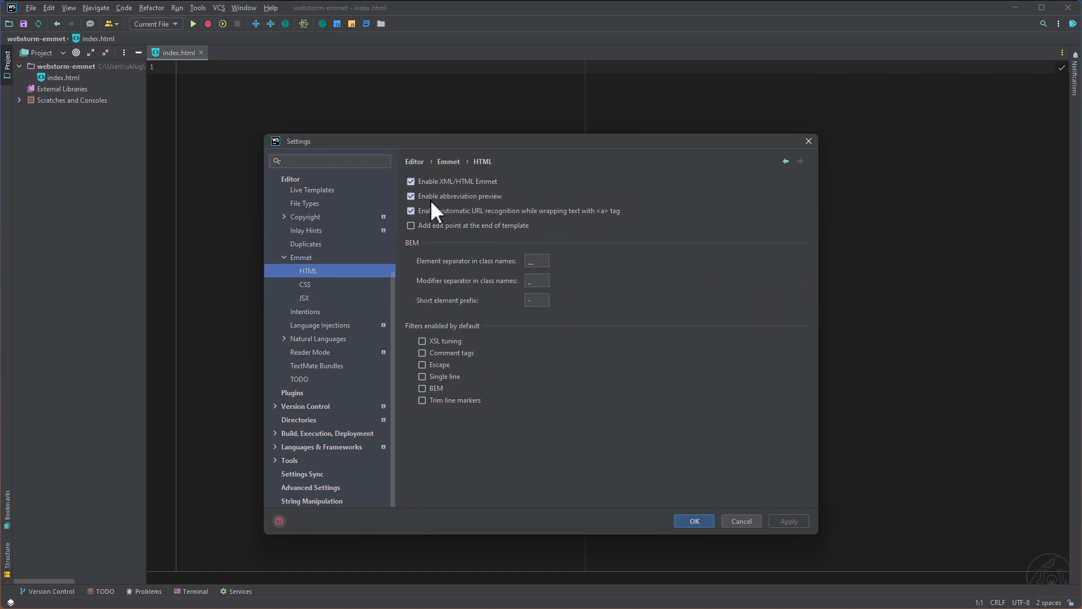
{"action": "mouse_move", "coordinate": [475, 214]}
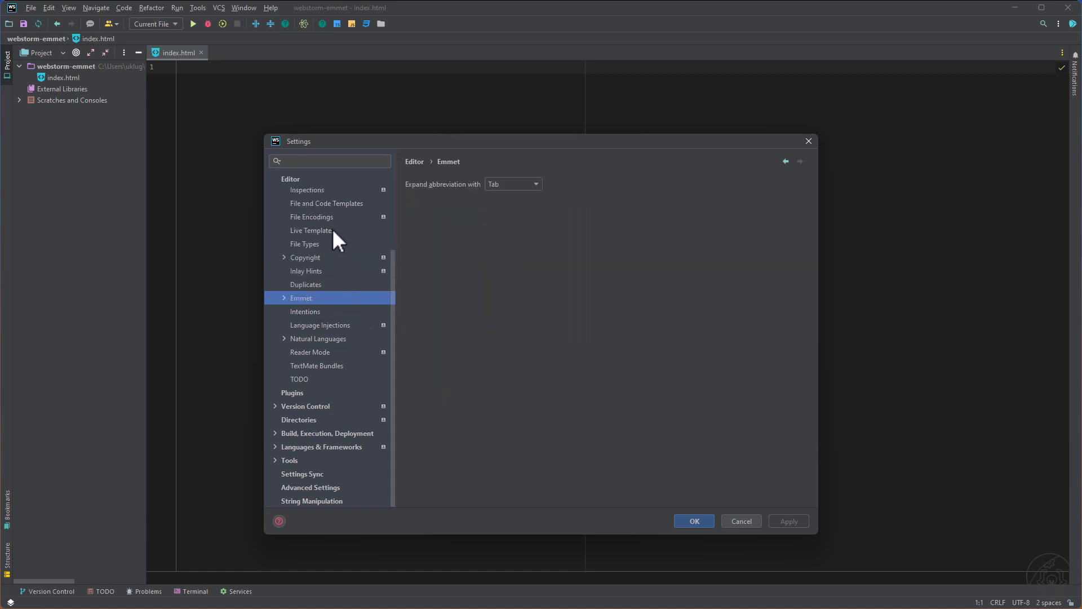
In Live Templates, expand the Zen HTML group and view the !! doctype and ! boilerplate templates
{"action": "left_click", "coordinate": [311, 230]}
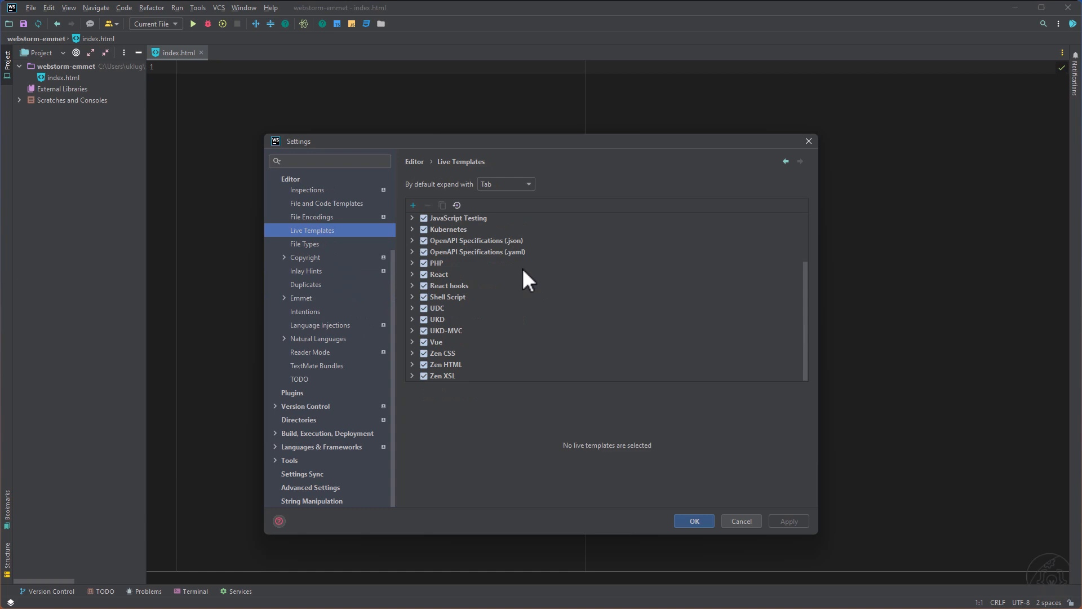
{"action": "mouse_move", "coordinate": [493, 365]}
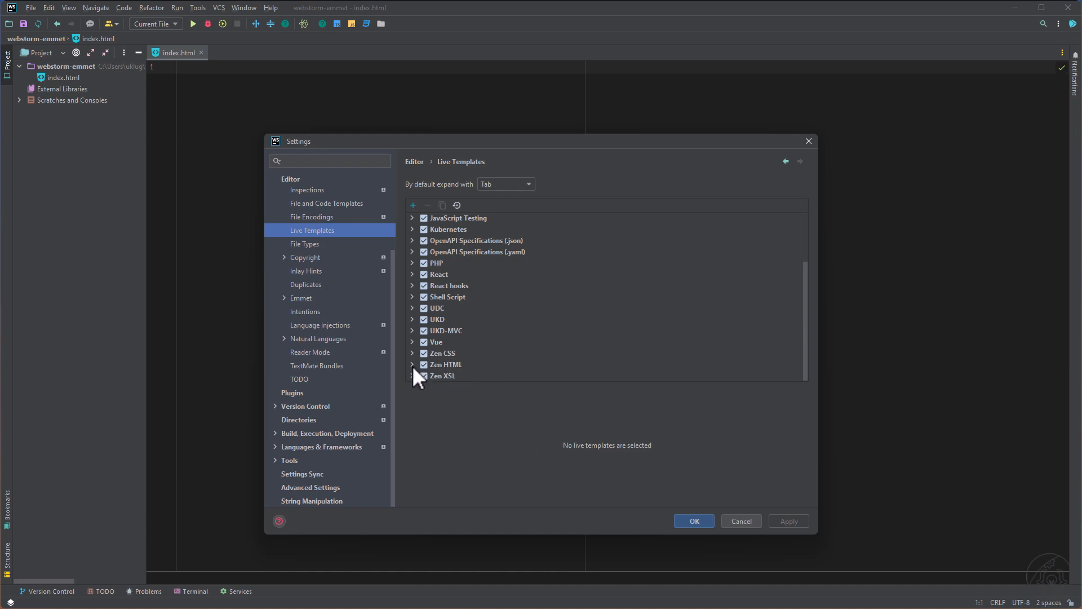
{"action": "left_click", "coordinate": [412, 364]}
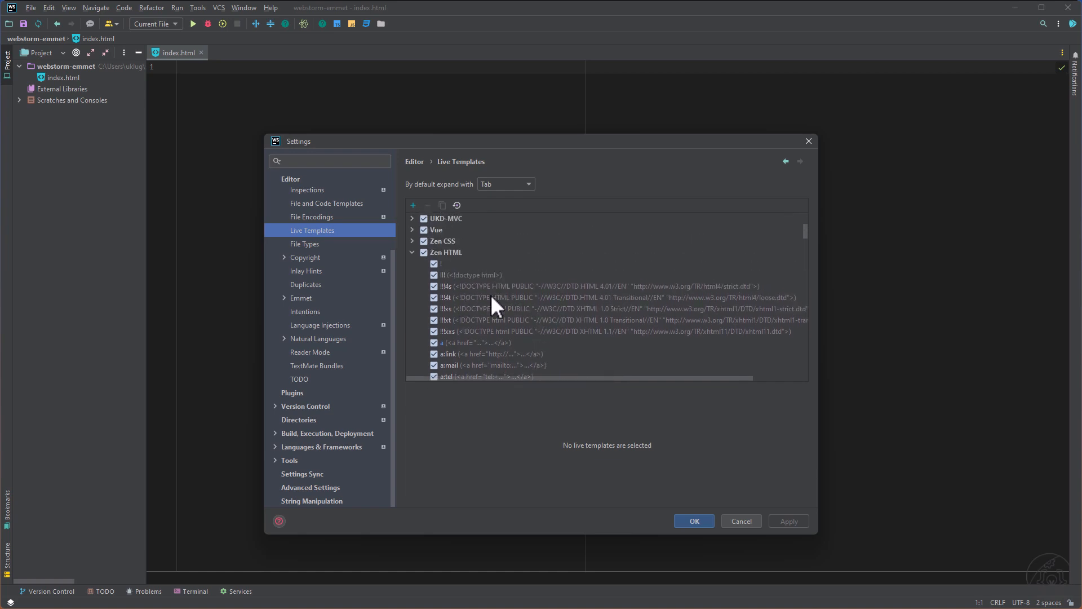
{"action": "mouse_move", "coordinate": [449, 359]}
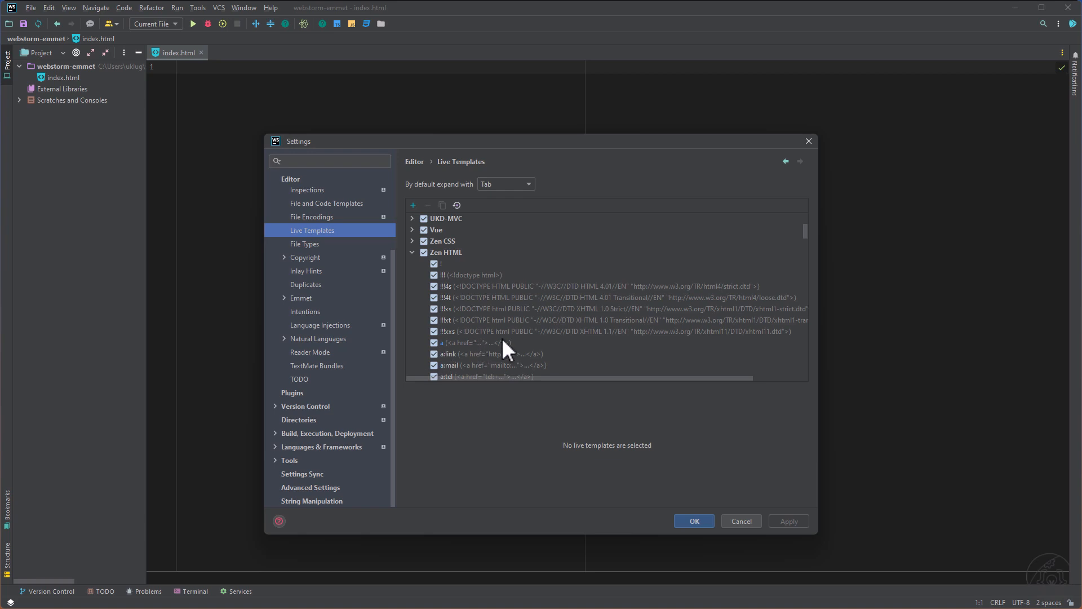
{"action": "mouse_move", "coordinate": [482, 287]}
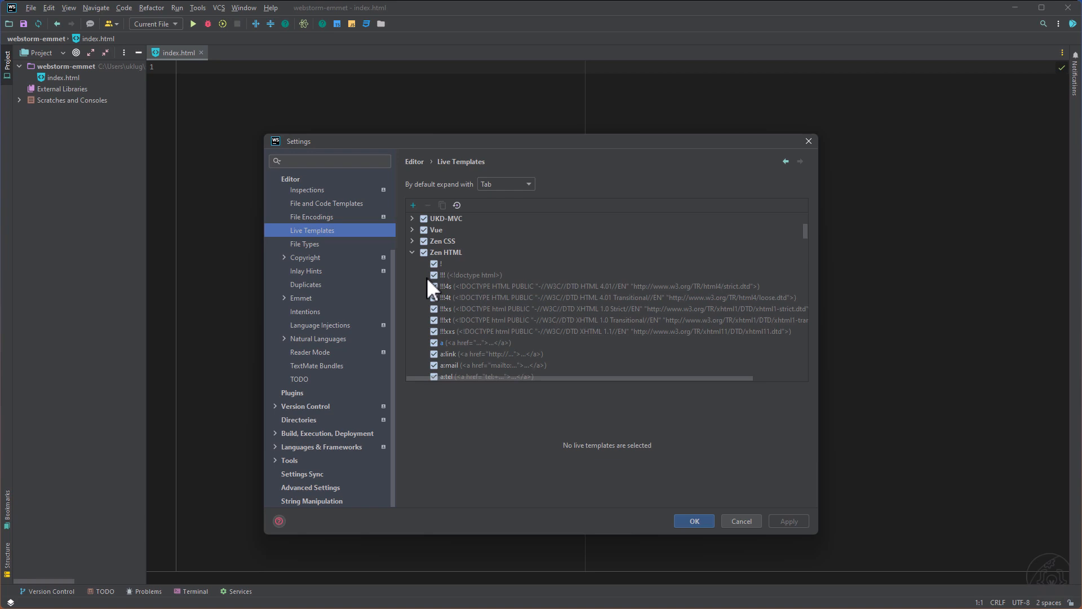
{"action": "left_click", "coordinate": [472, 275]}
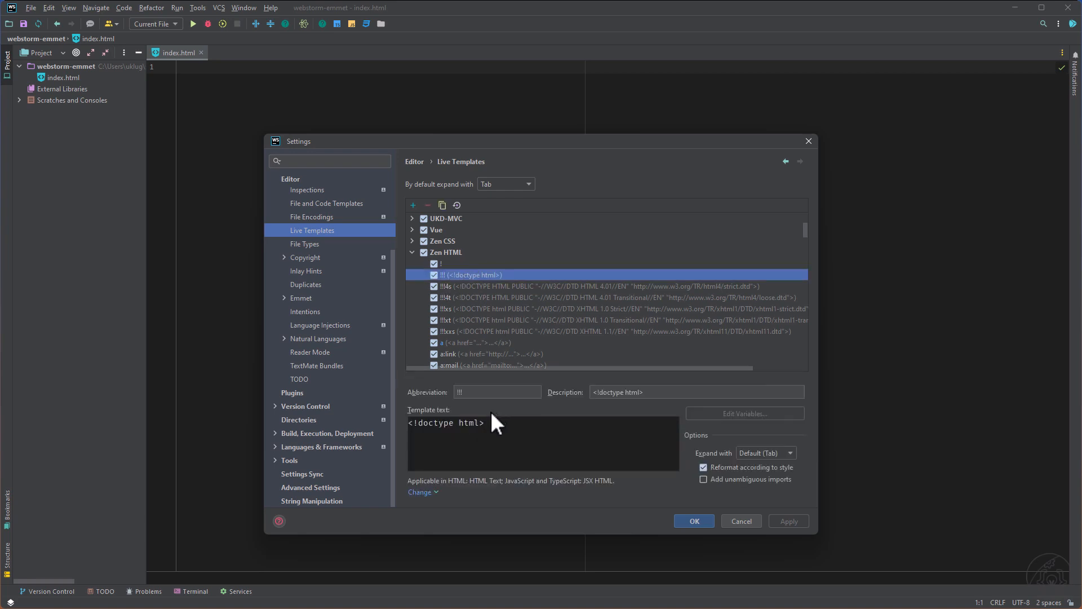
{"action": "left_click", "coordinate": [440, 264]}
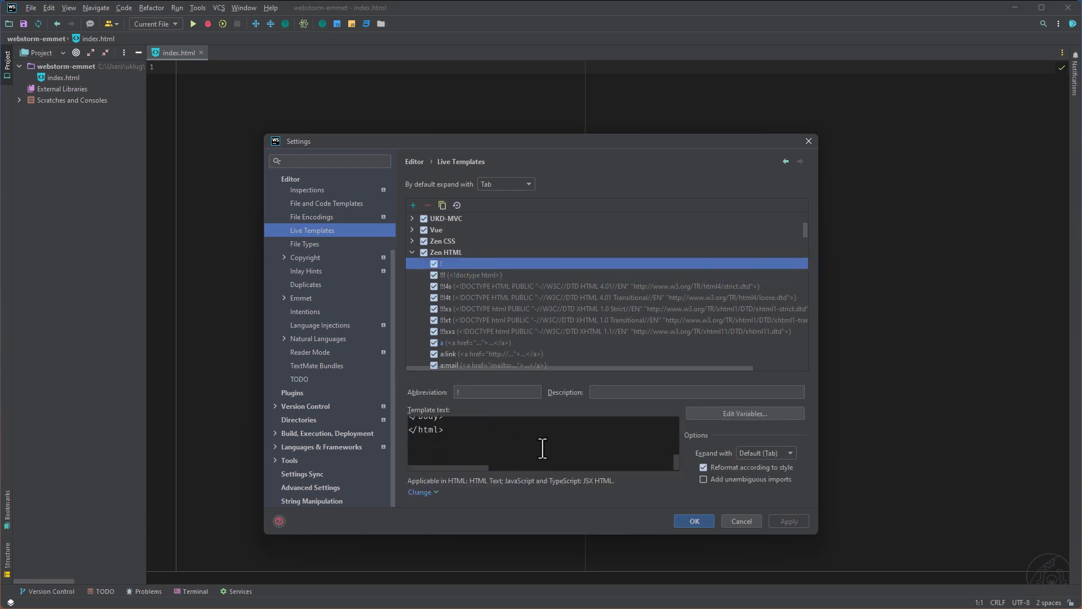
{"action": "scroll", "scroll_direction": "down", "scroll_amount": 3}
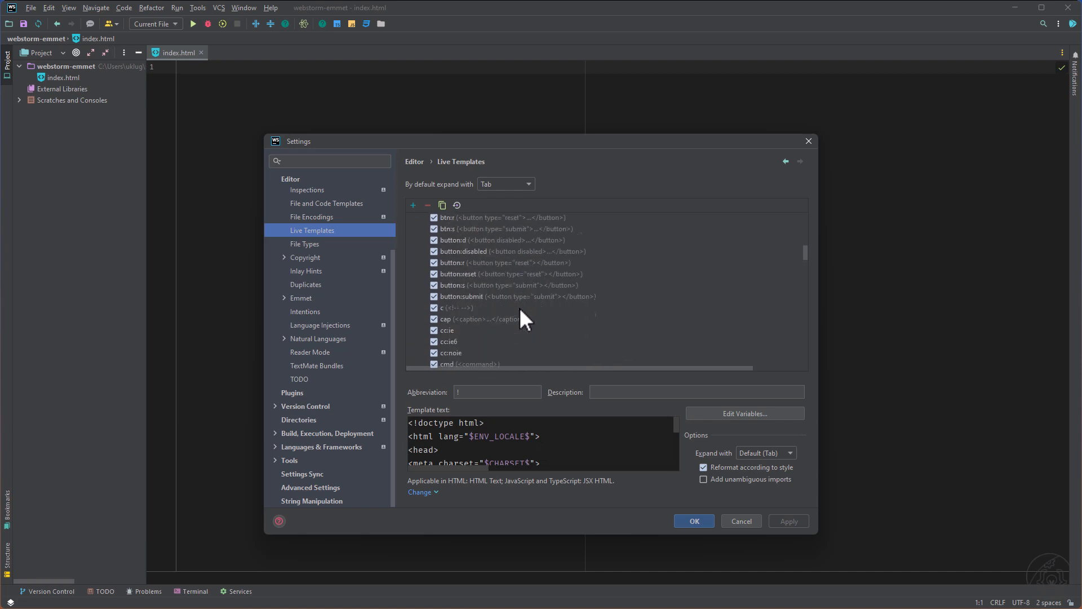
{"action": "scroll", "scroll_direction": "down", "scroll_amount": 3}
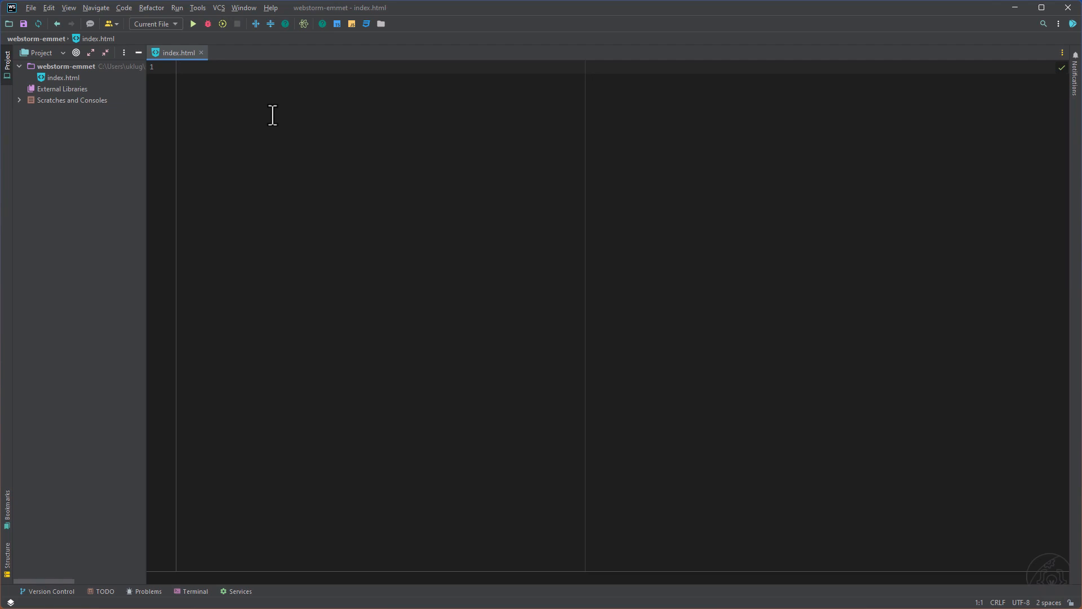
Expand div>ul>li into a div containing a ul with an li
{"action": "type", "text": "div>ul>li"}
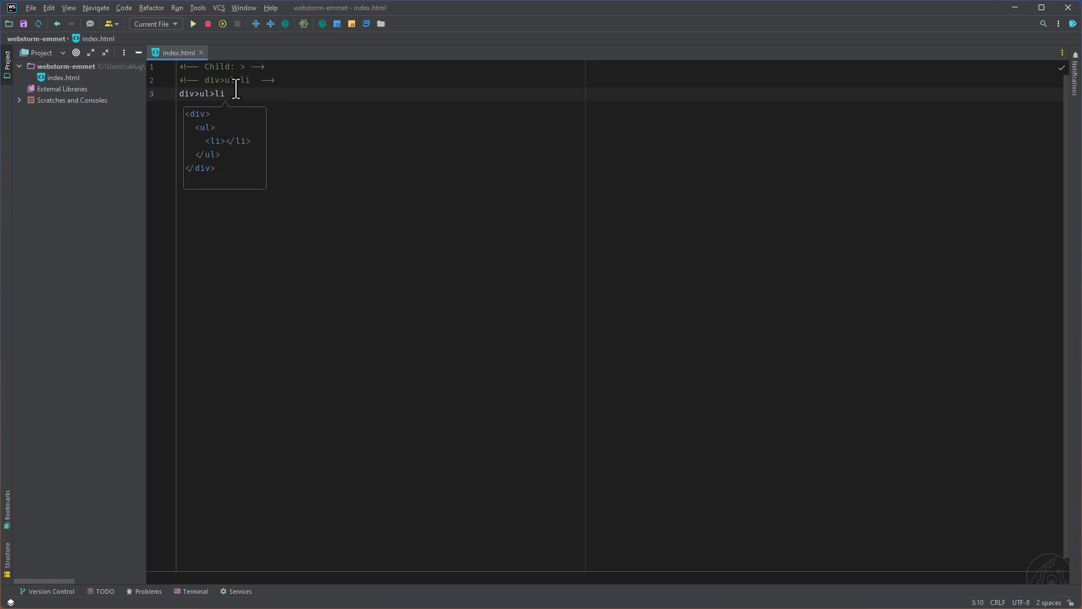
{"action": "key", "text": "Tab"}
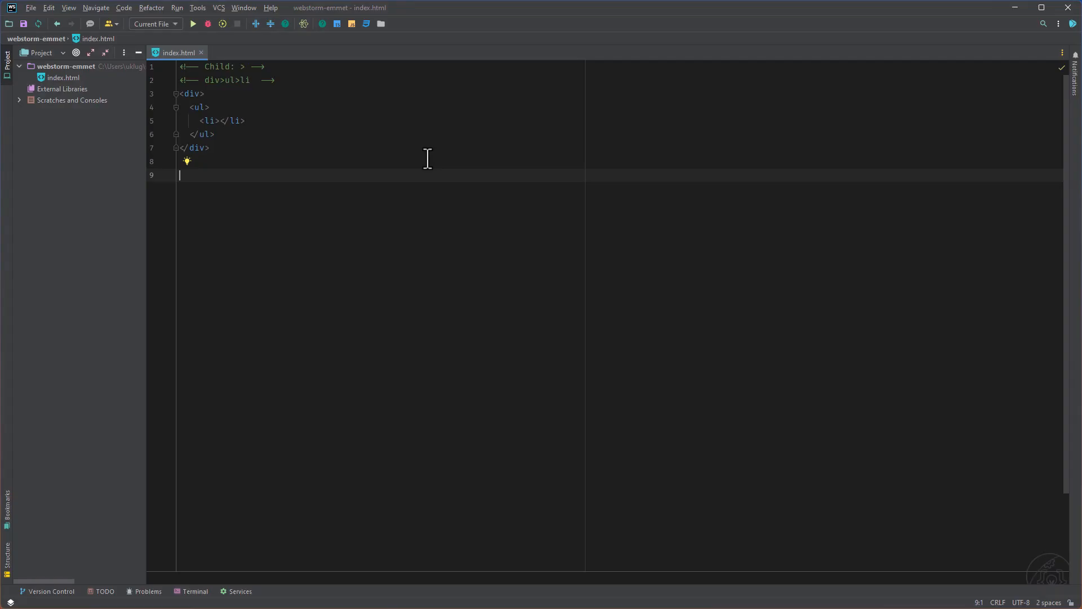
Expand div+p+bq into sibling div, p and blockquote elements, with blank lines after
{"action": "type", "text": "div+p+bq"}
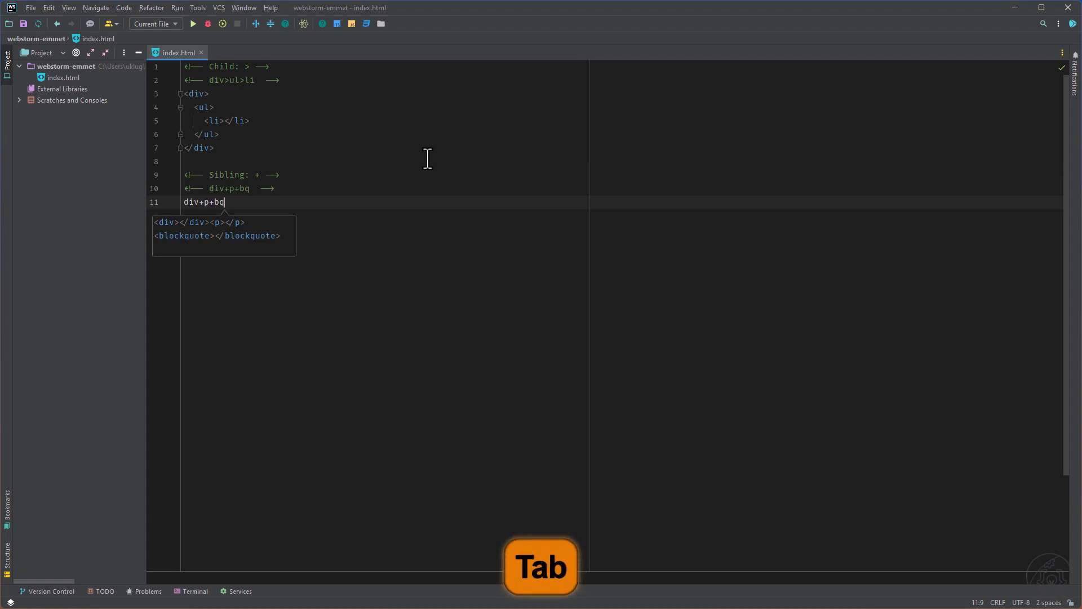
{"action": "key", "text": "Tab"}
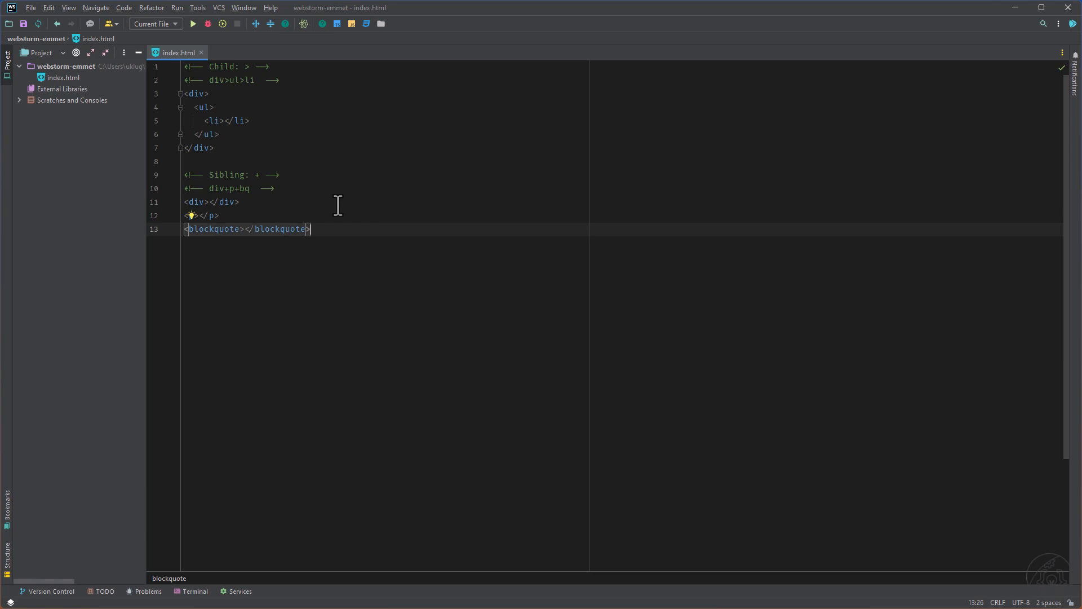
{"action": "key", "text": "enter"}
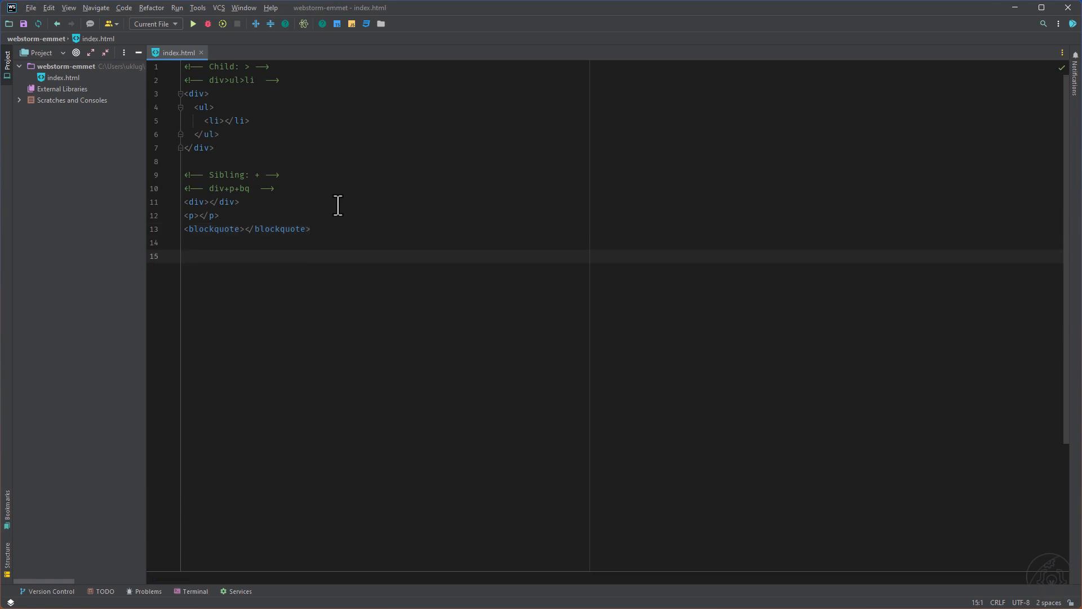
{"action": "mouse_move", "coordinate": [238, 260]}
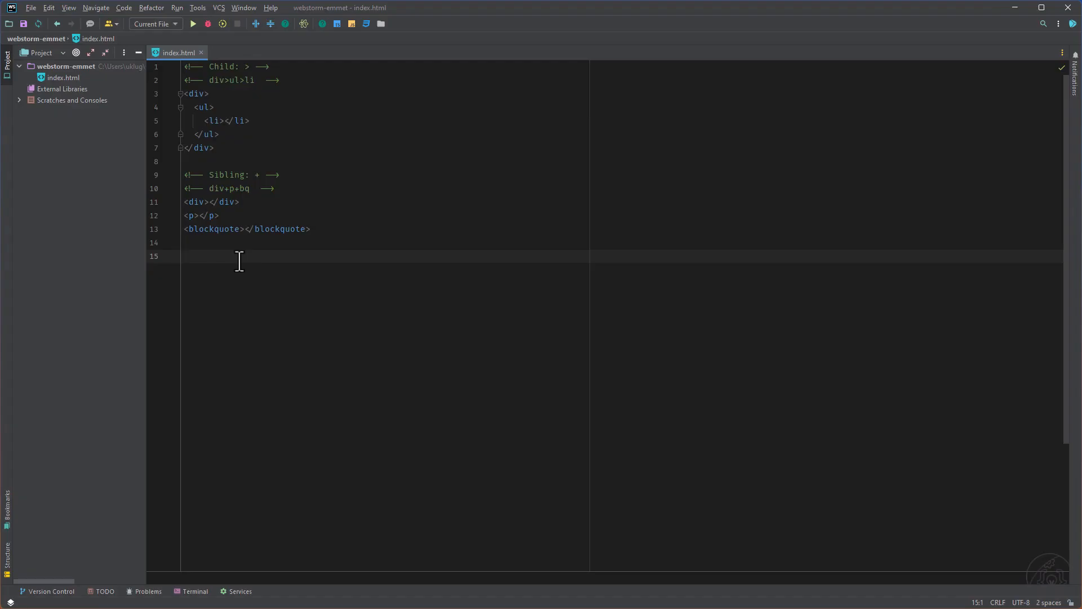
Expand div+div>p>span+em and the div+div>p>span+em^bq climb-up example into nested markup
{"action": "type", "text": "div+div>p>span+em"}
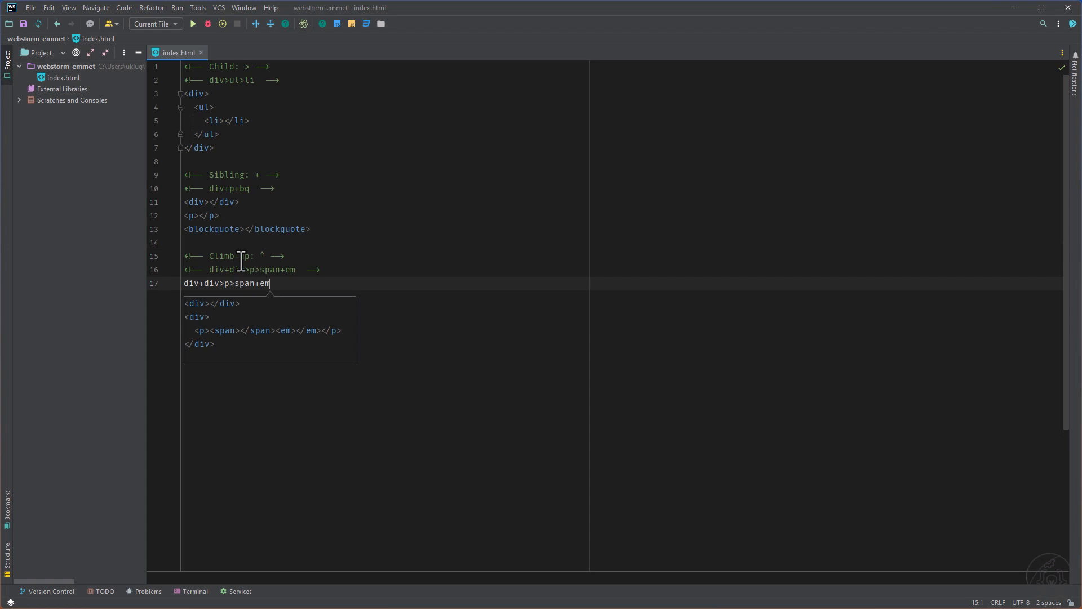
{"action": "key", "text": "Tab"}
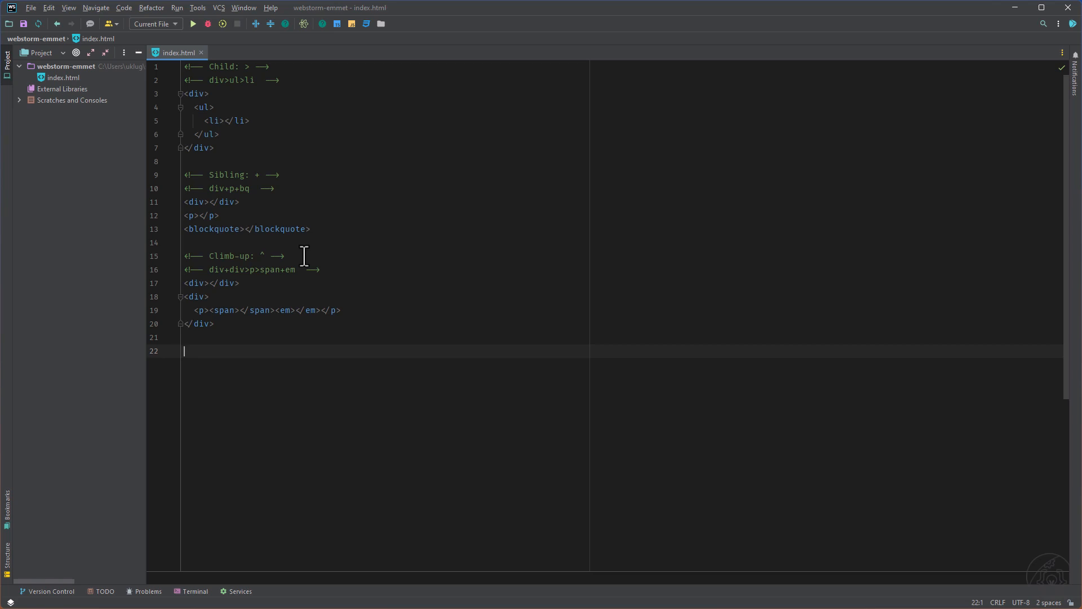
{"action": "type", "text": "div+div>p>span+em^bq"}
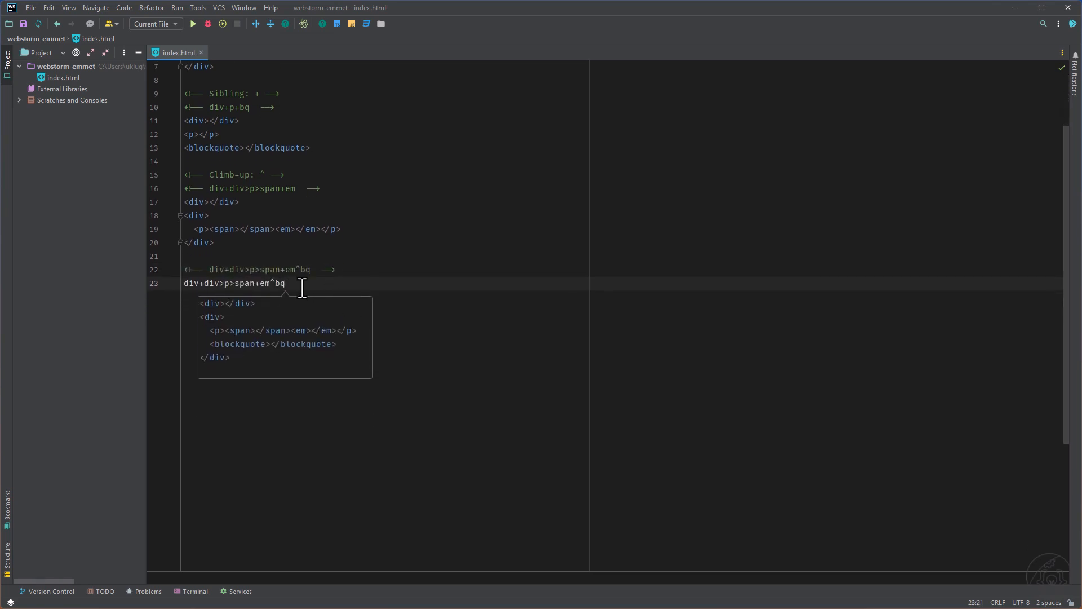
{"action": "key", "text": "Tab"}
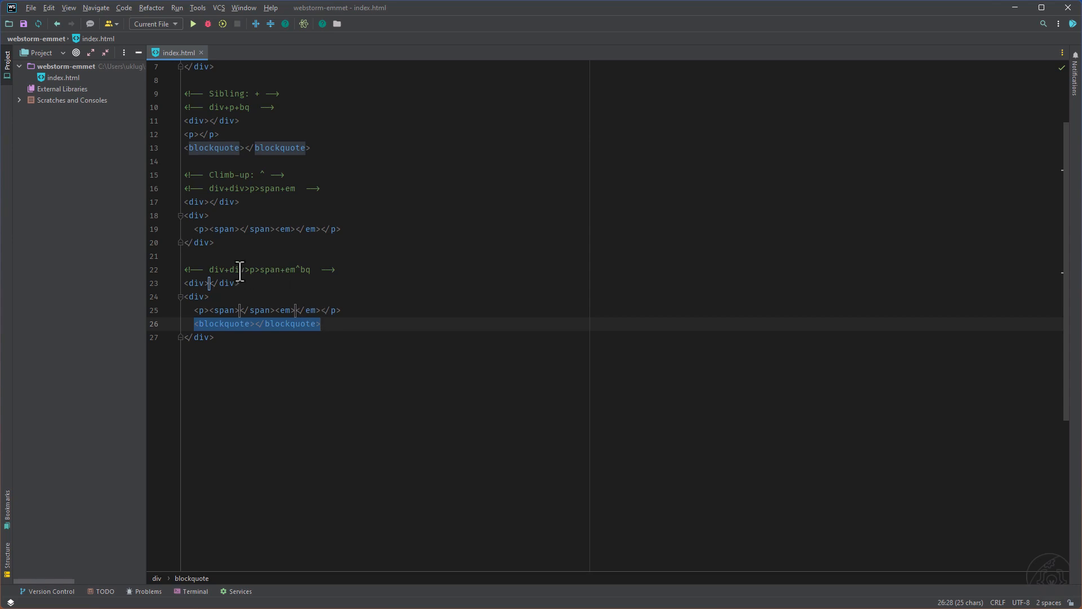
Add the em^^bq climb-up example, fix its comment with ^, and write ul>li*5 under Multiplication
{"action": "left_click", "coordinate": [215, 337]}
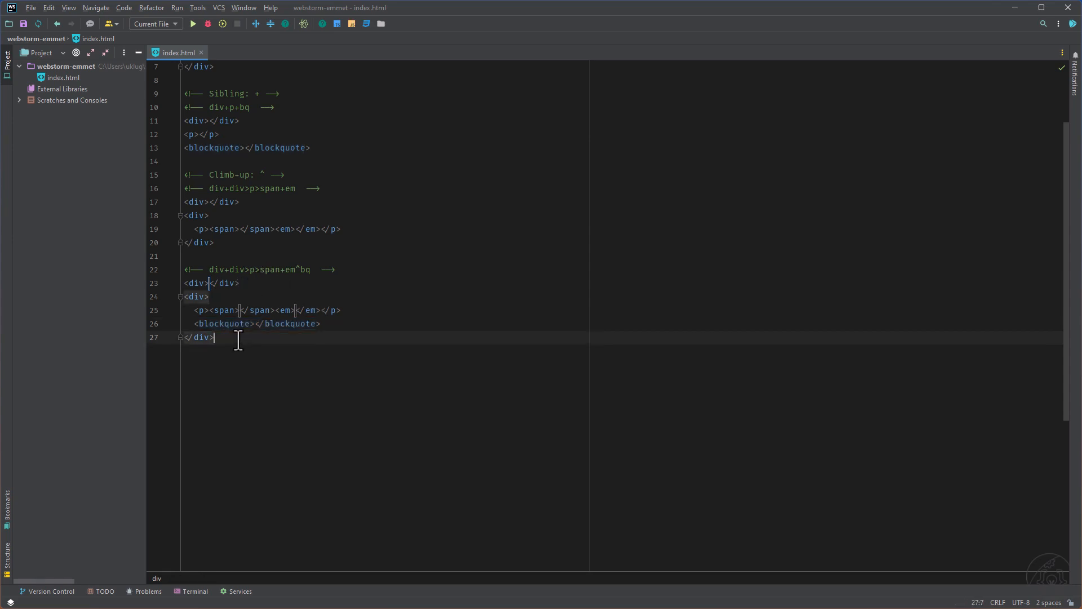
{"action": "key", "text": "Enter"}
{"action": "type", "text": "<!-- div+div>p>span+em^^bq  -->"}
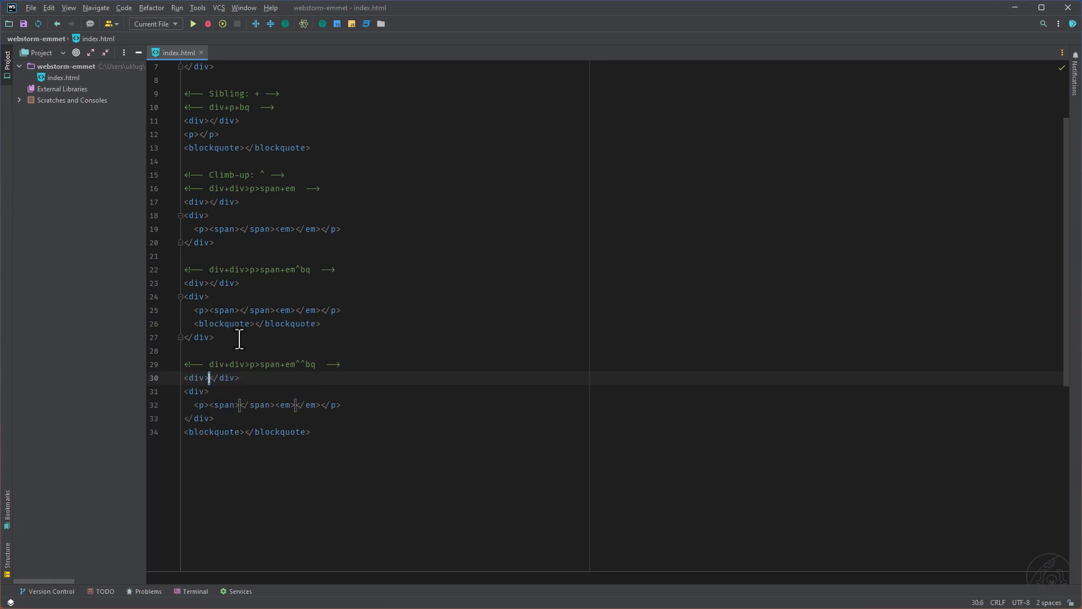
{"action": "scroll", "scroll_direction": "down", "scroll_amount": 3}
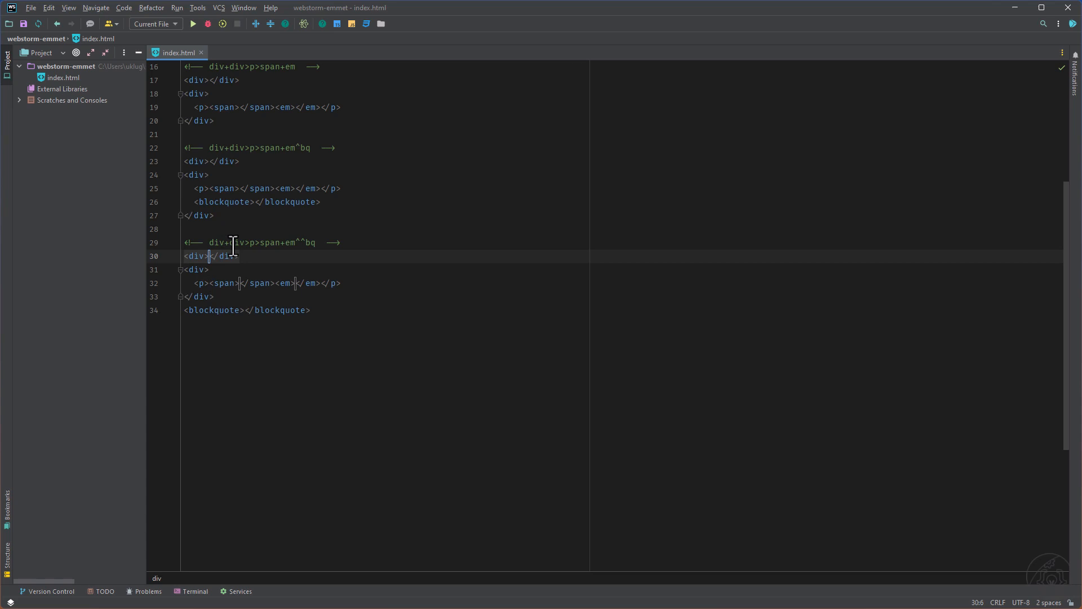
{"action": "left_click", "coordinate": [255, 242]}
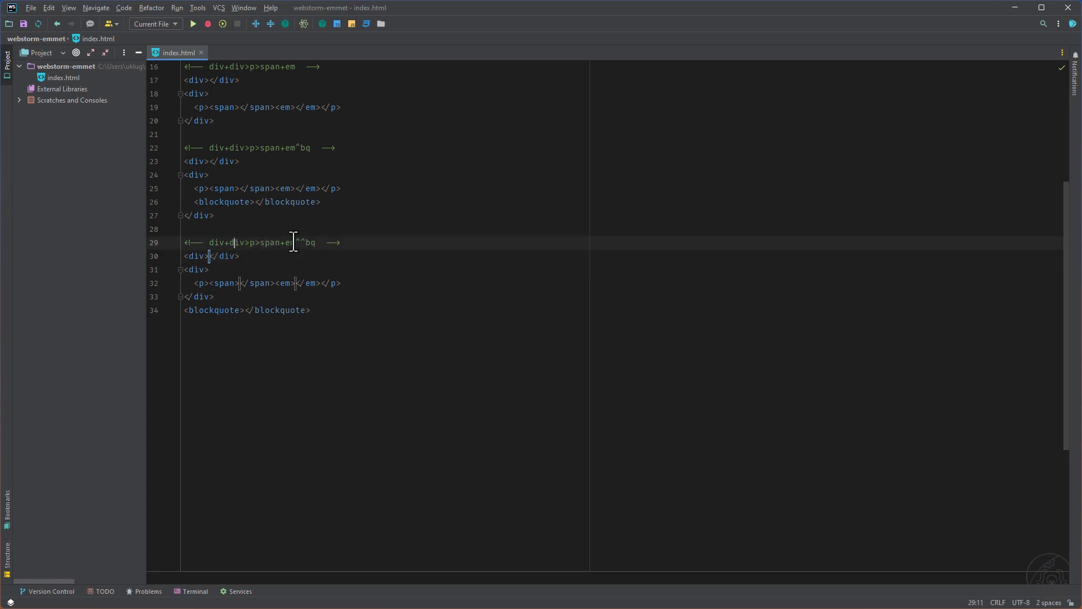
{"action": "type", "text": "^"}
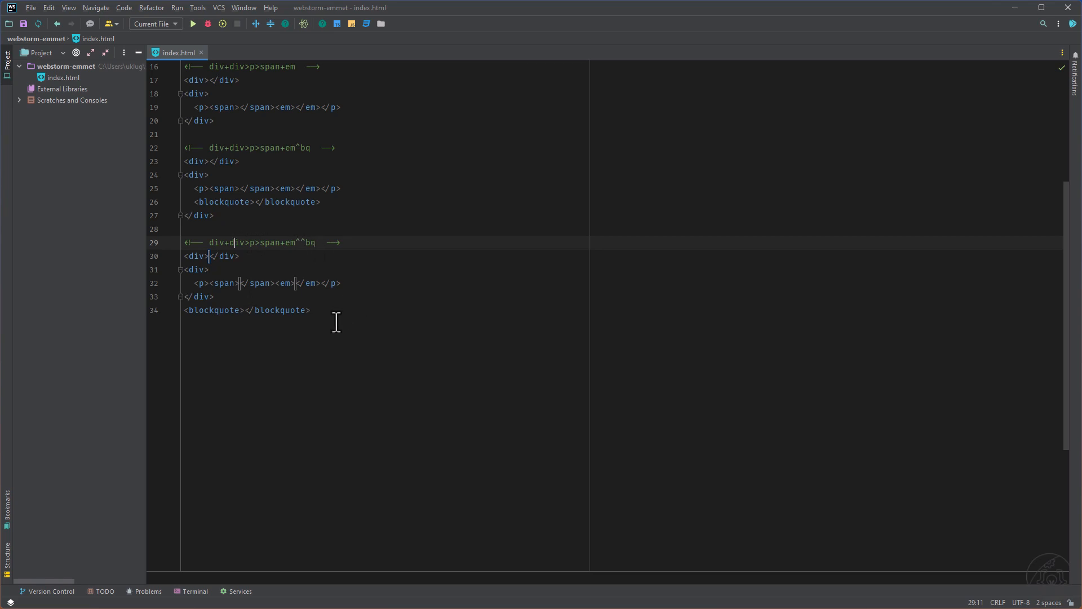
{"action": "type", "text": "ul>li*5"}
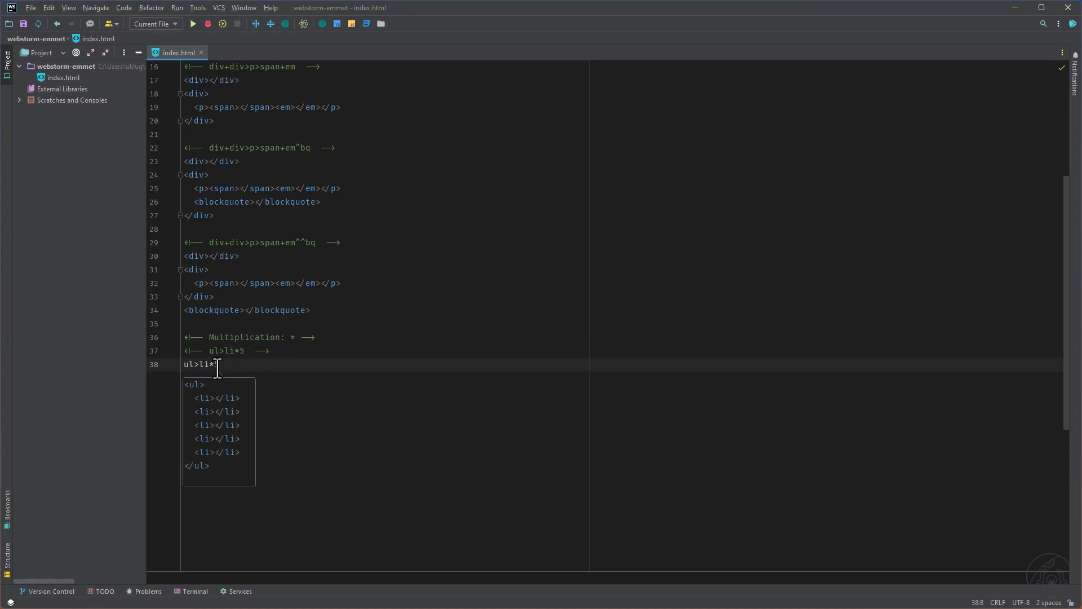
Expand ul>li*5 into a ul holding five empty li elements
{"action": "key", "text": "Tab"}
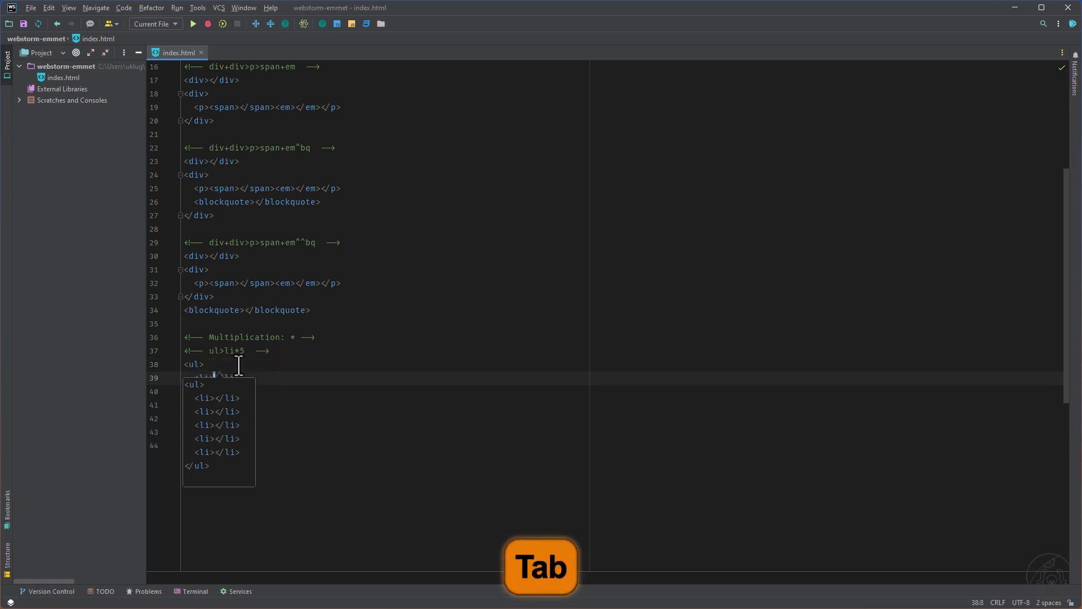
{"action": "key", "text": "Tab"}
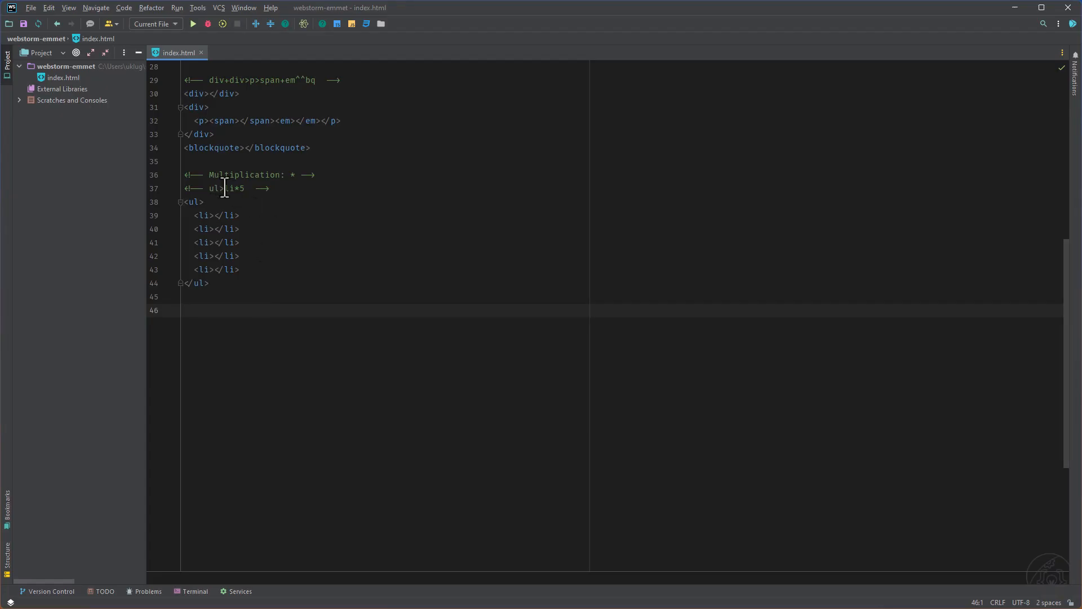
{"action": "mouse_move", "coordinate": [353, 332]}
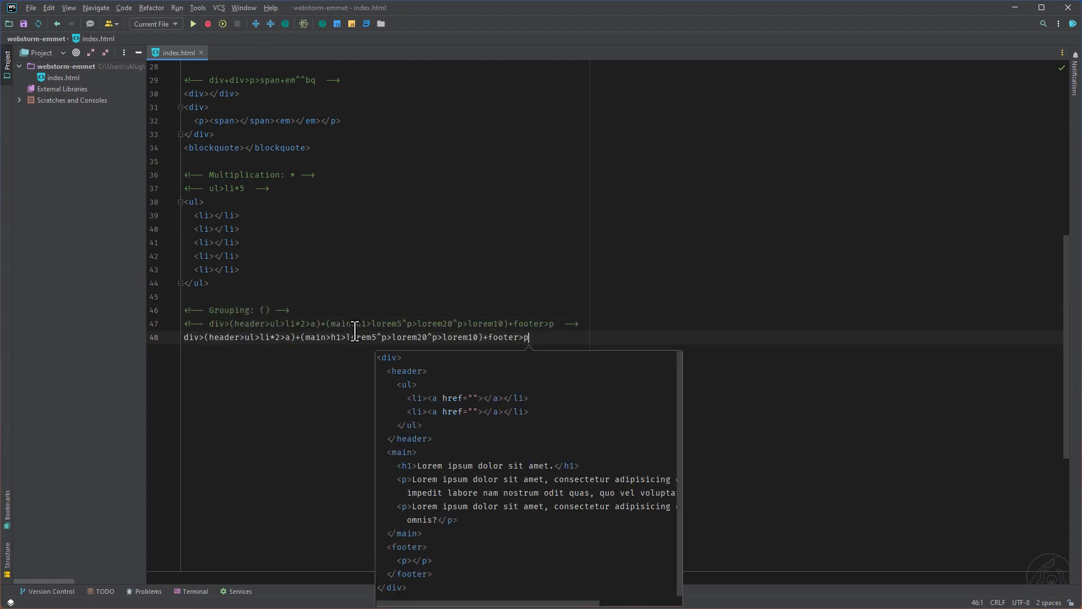
Expand the grouping abbreviation into a div with header, main and footer, then fold the sections
{"action": "key", "text": "Tab"}
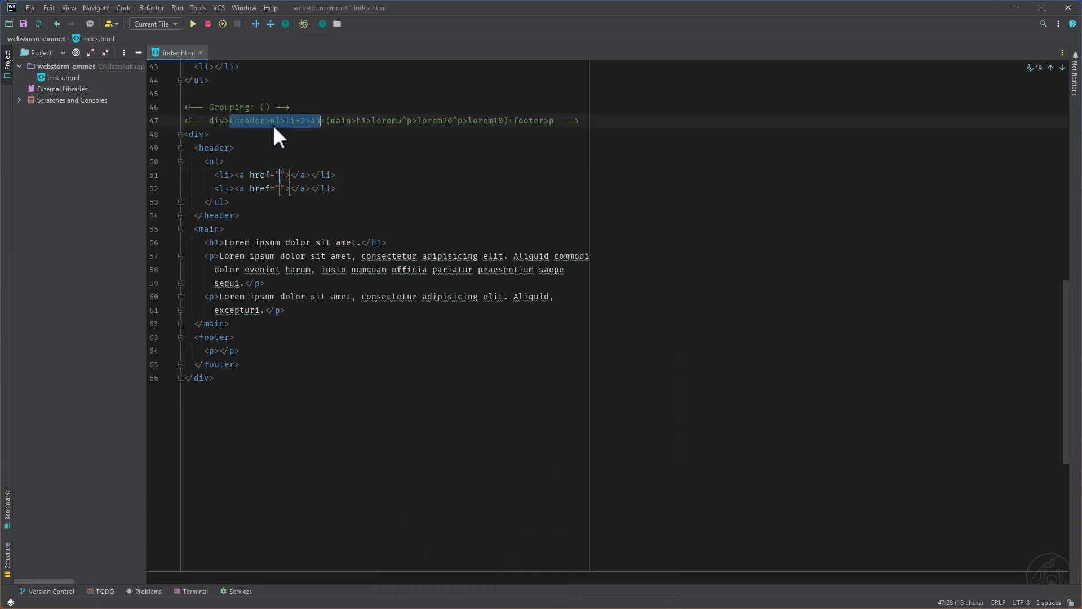
{"action": "mouse_move", "coordinate": [303, 133]}
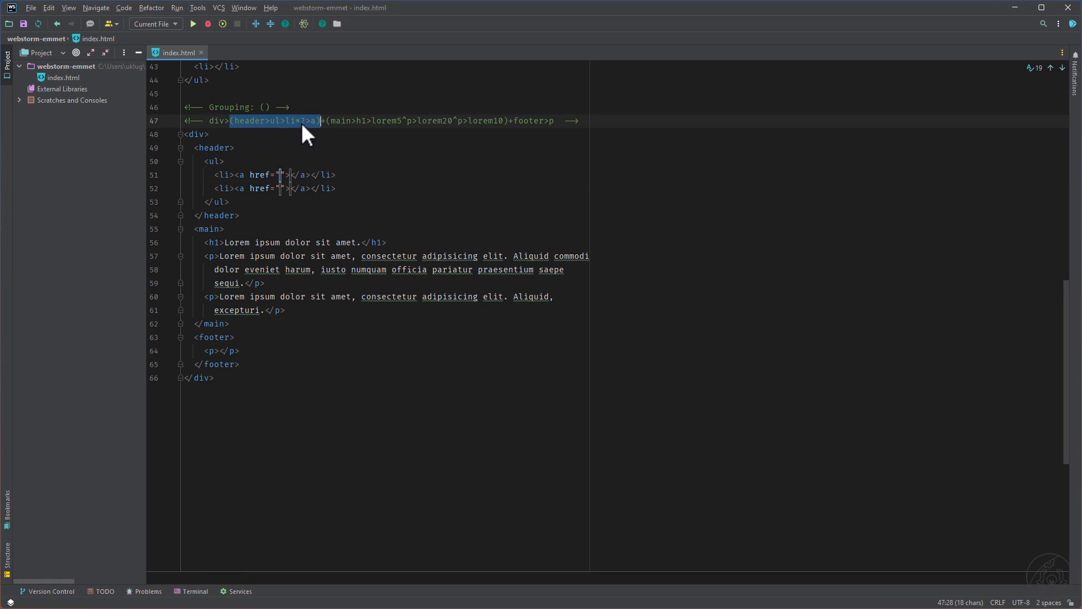
{"action": "mouse_move", "coordinate": [250, 143]}
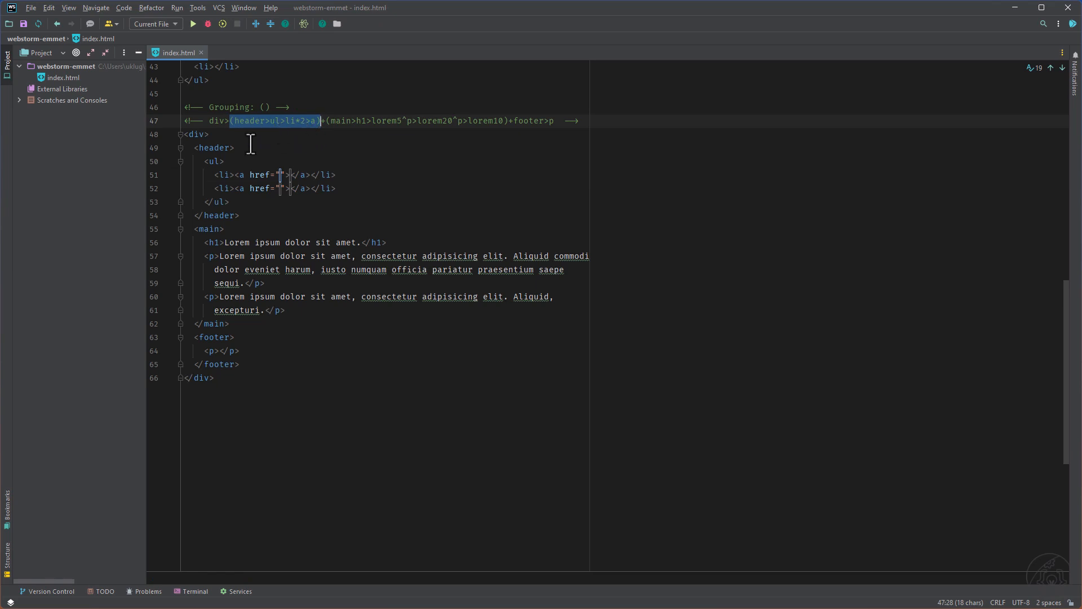
{"action": "left_click", "coordinate": [179, 147]}
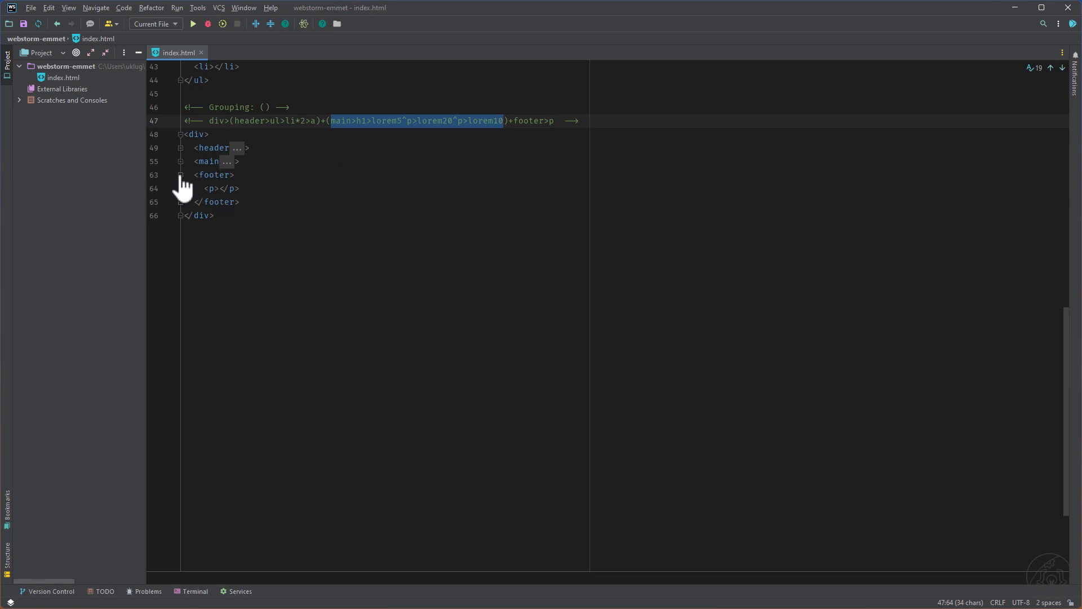
{"action": "left_click", "coordinate": [179, 175]}
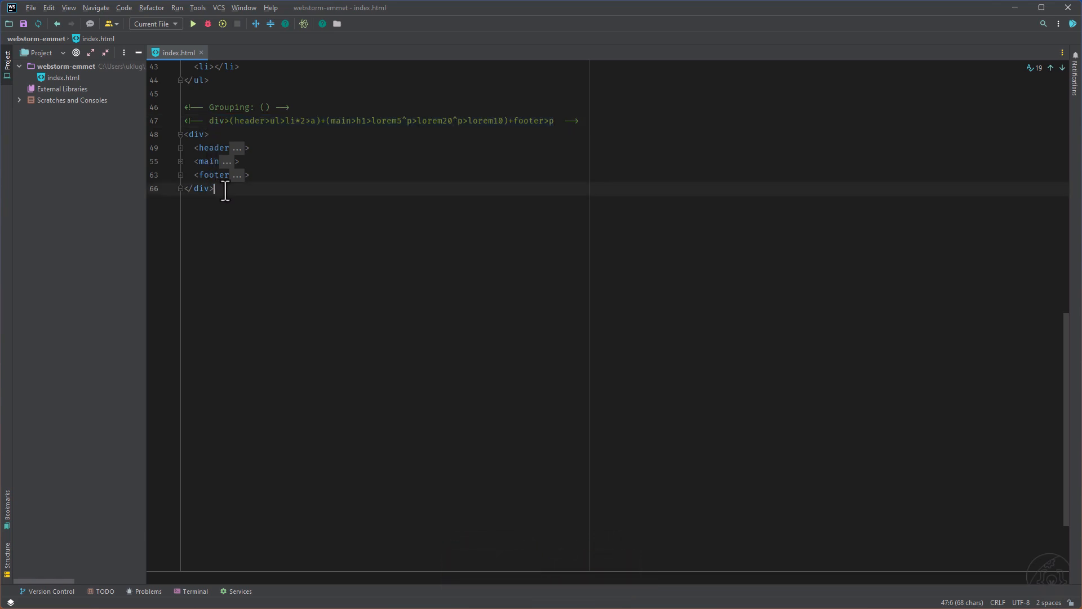
{"action": "key", "text": "ctrl+v"}
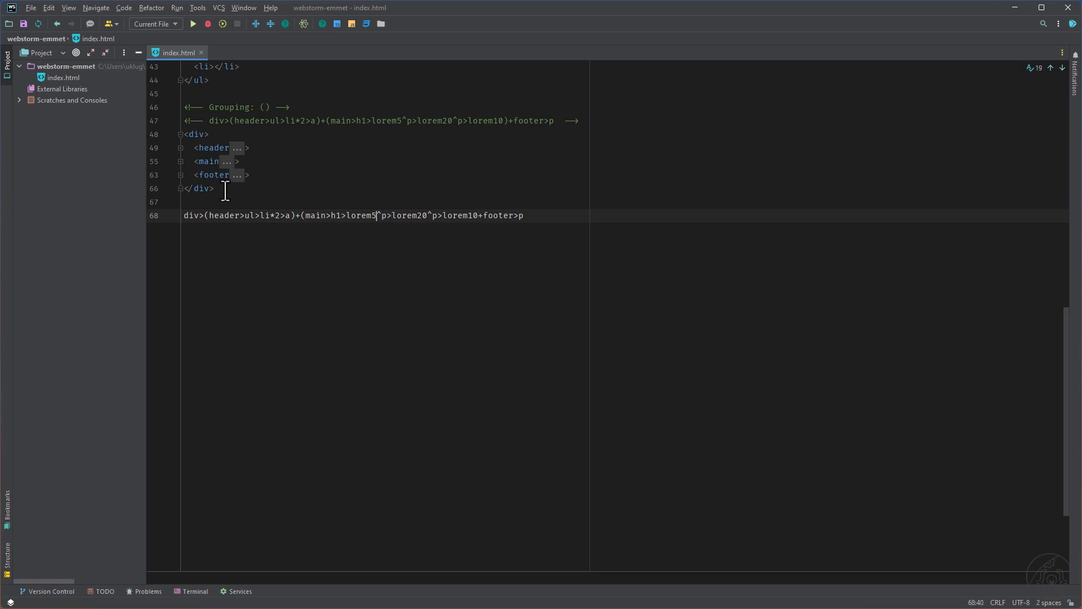
Remove the grouping parentheses, expand the abbreviation into deeply nested markup, and mark it for removal
{"action": "left_click", "coordinate": [306, 214]}
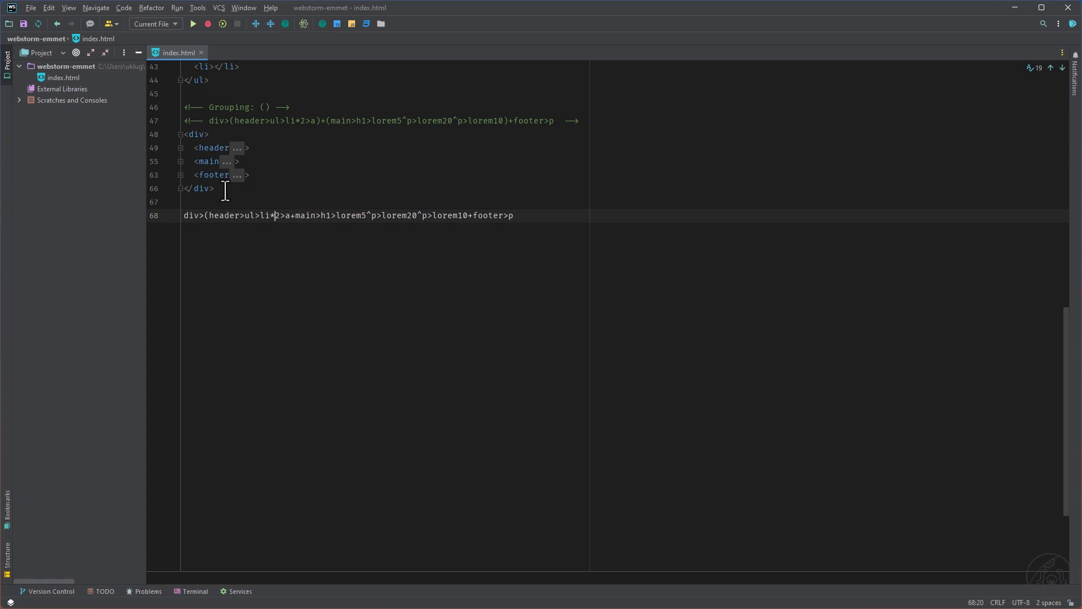
{"action": "key", "text": "BackSpace"}
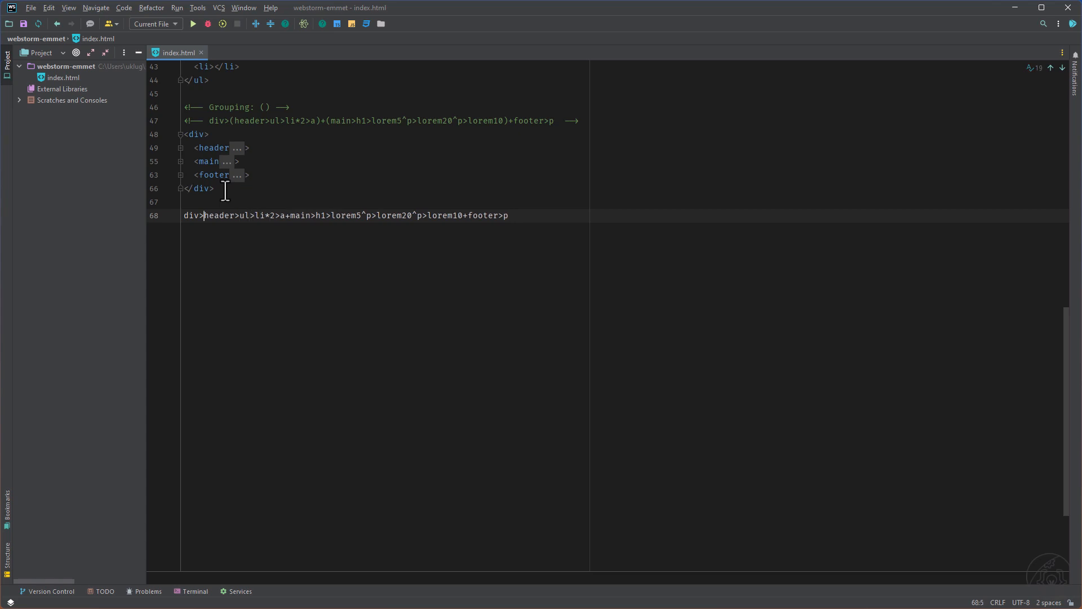
{"action": "key", "text": "End"}
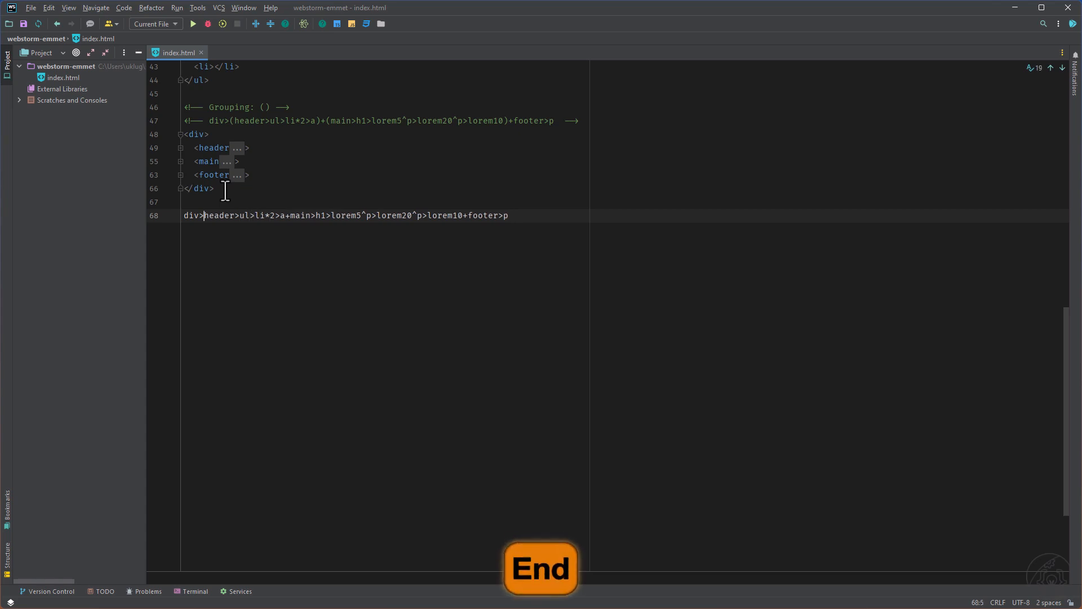
{"action": "key", "text": "Tab"}
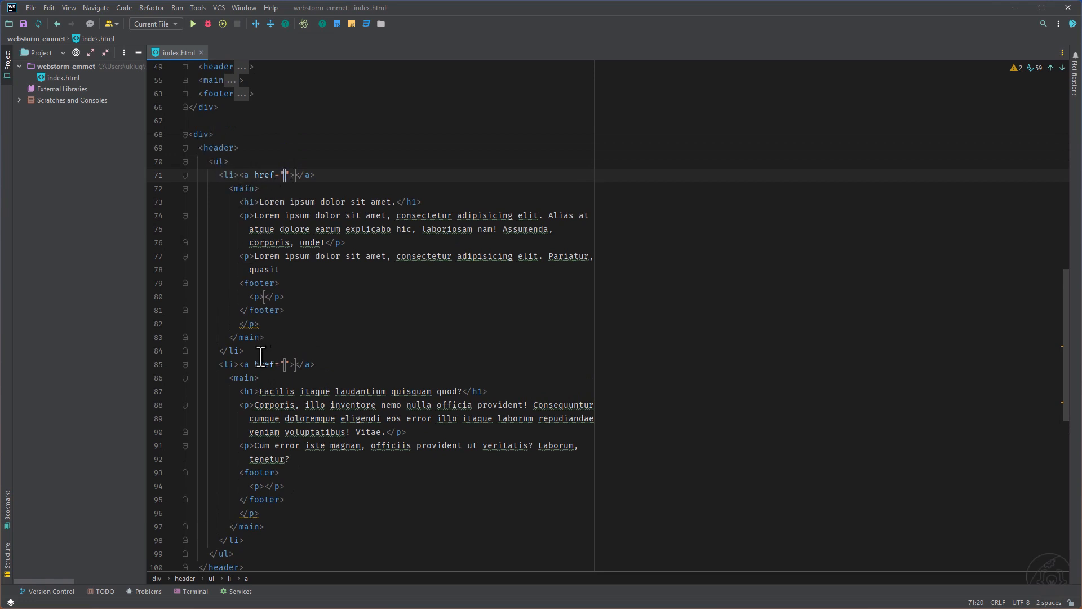
{"action": "mouse_move", "coordinate": [290, 432]}
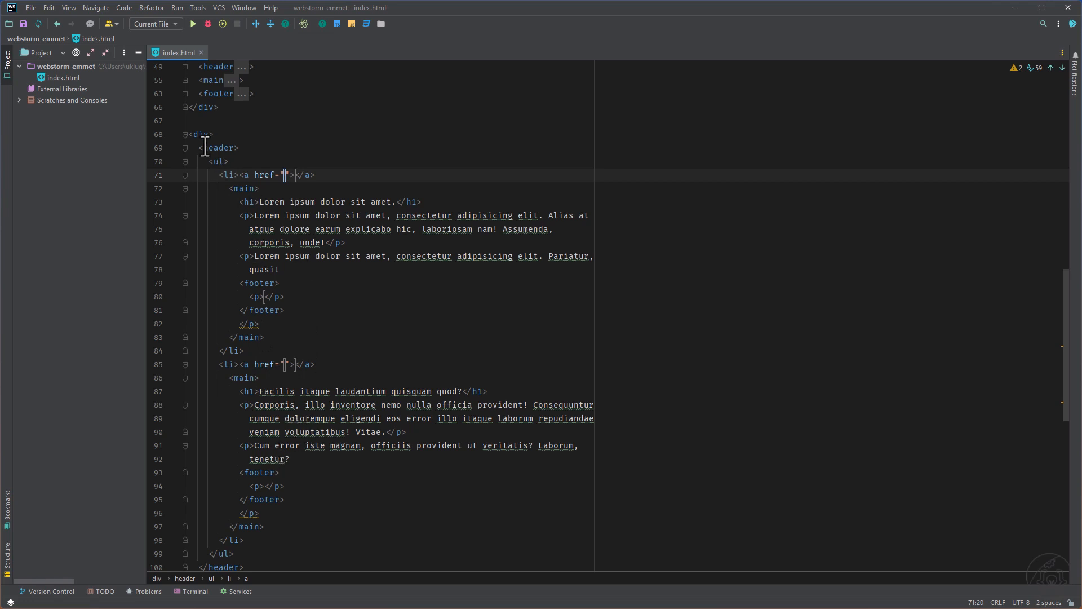
{"action": "left_click", "coordinate": [184, 134]}
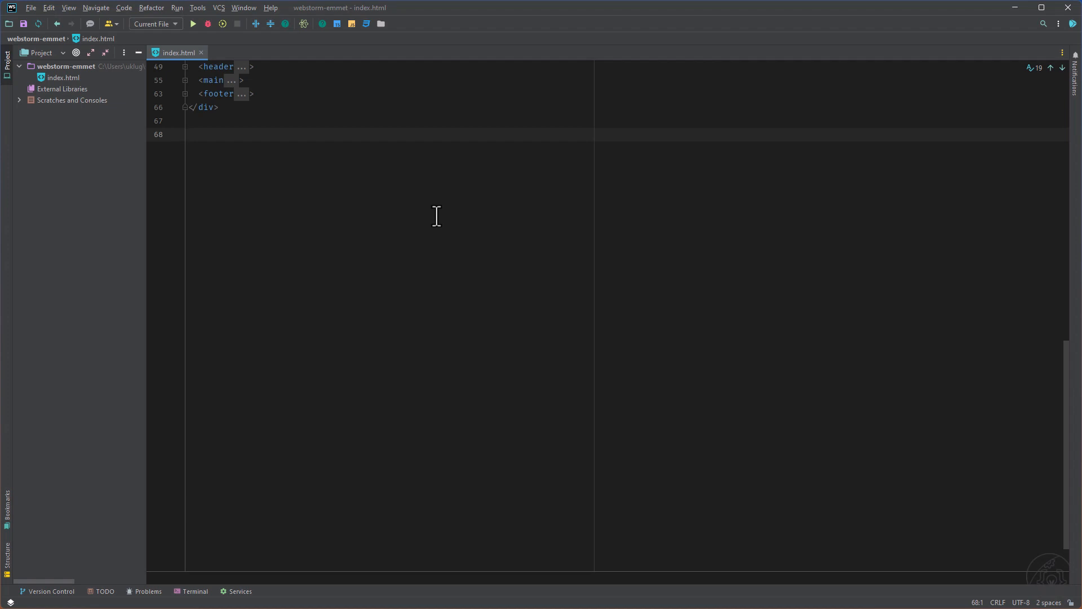
Expand div#header+div.page+div#footer.class1.class2.class3 into ID and class divs
{"action": "type", "text": "div#header+div.page+div#footer.class1.class2.class3"}
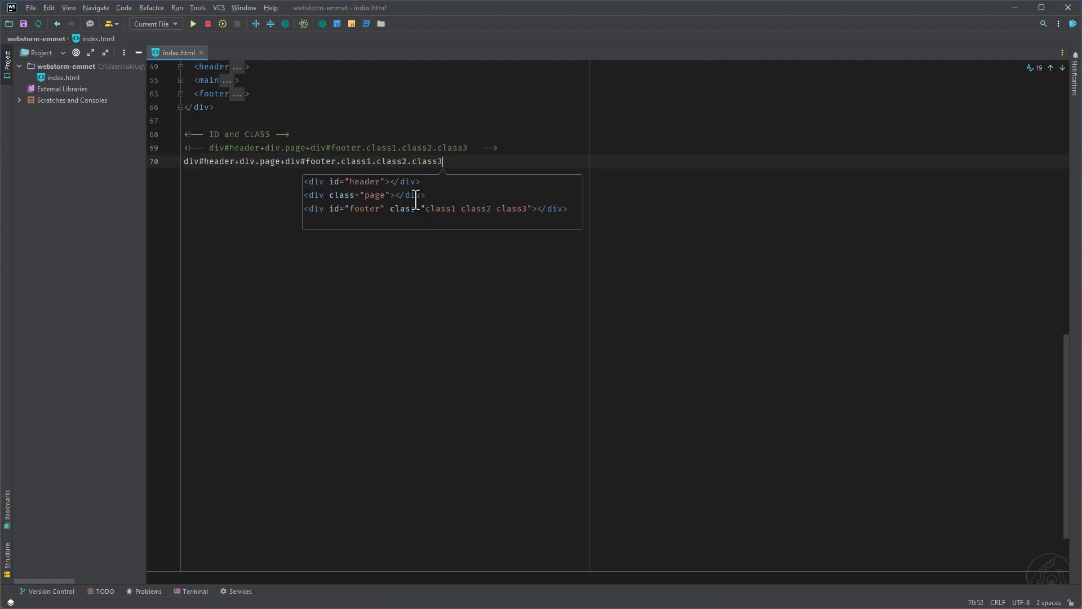
{"action": "key", "text": "Tab"}
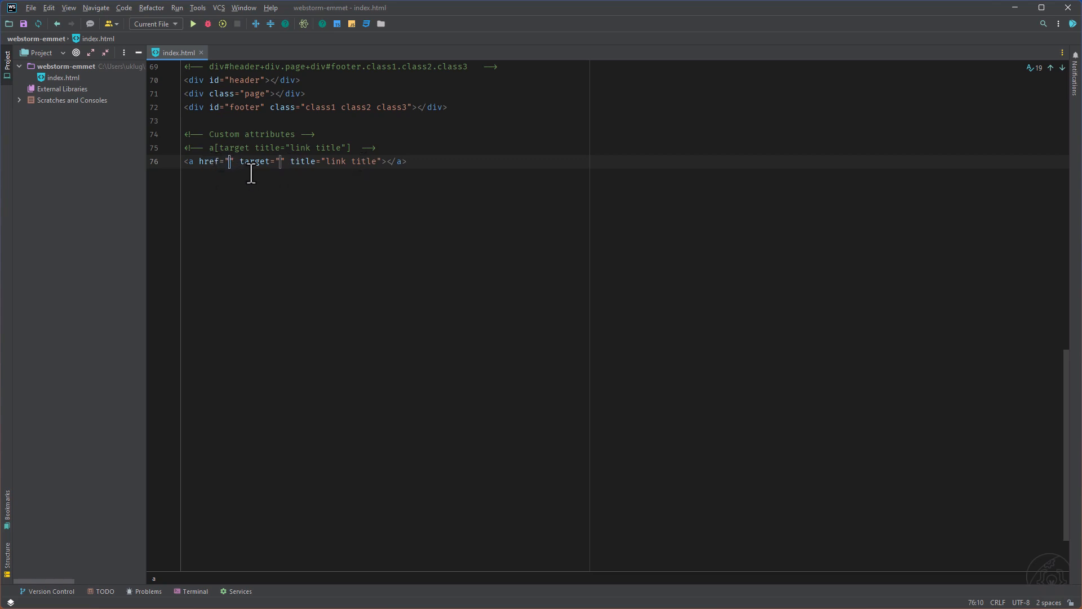
{"action": "mouse_move", "coordinate": [259, 179]}
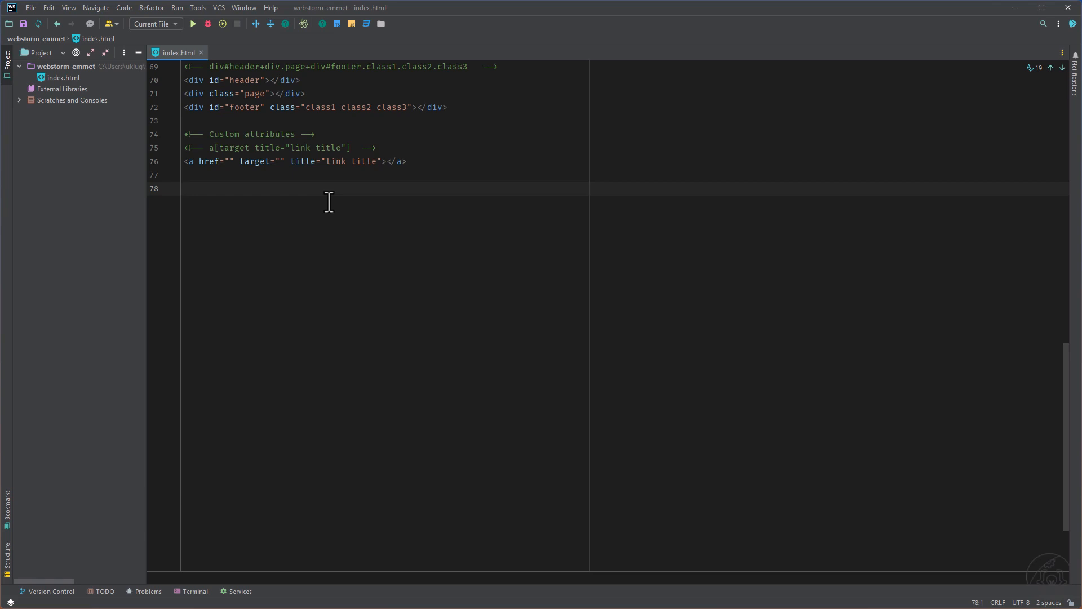
Expand ul>li.item$*5 into items 1–5 and ul>li.item$$$*5 into zero-padded 001–005
{"action": "type", "text": "ul>li.item$*5"}
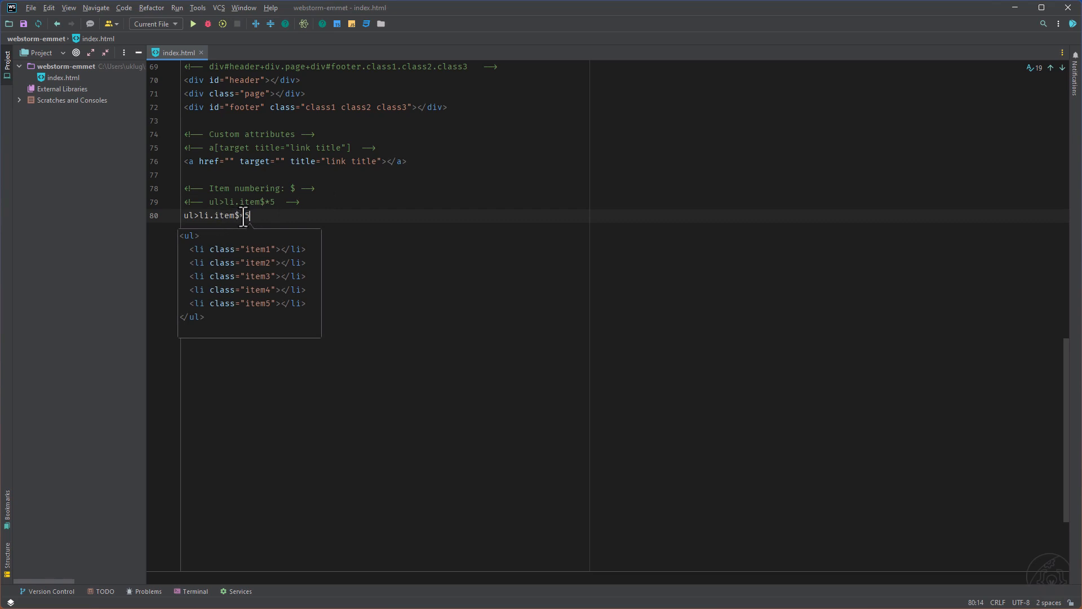
{"action": "type", "text": "*"}
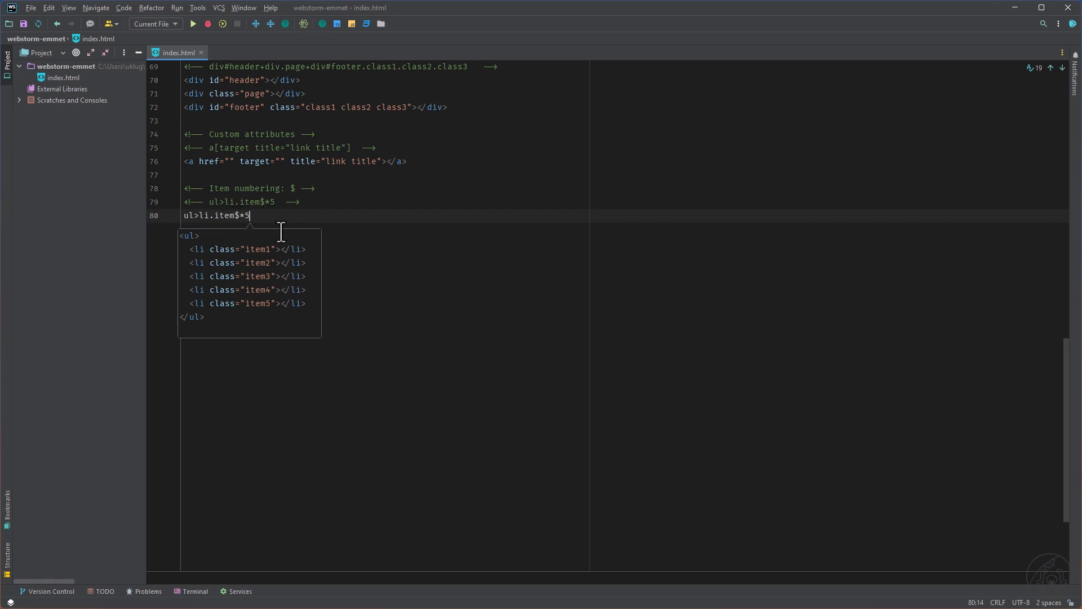
{"action": "key", "text": "Tab"}
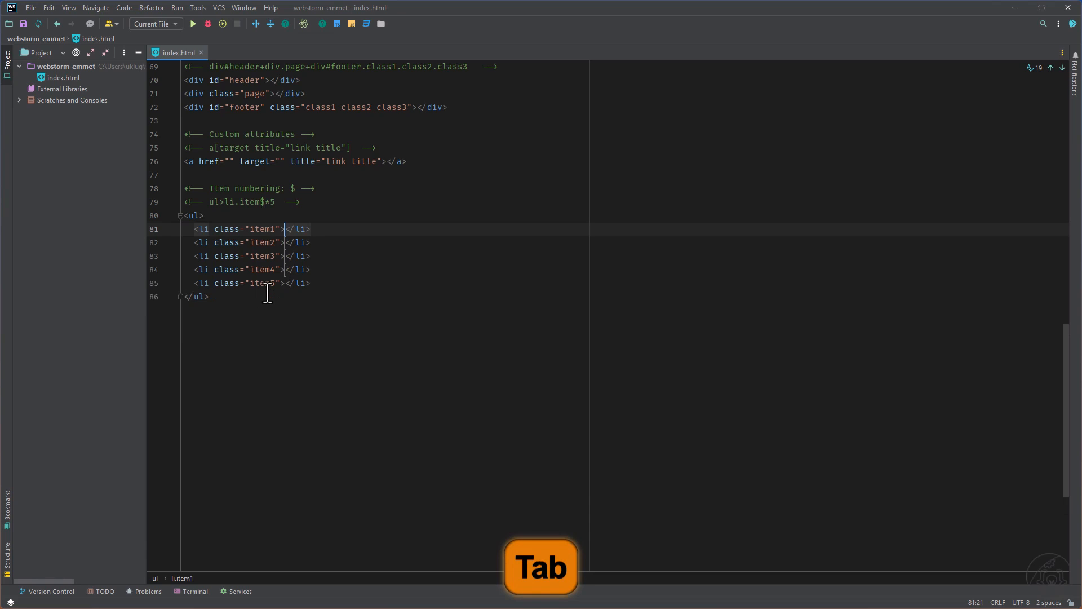
{"action": "key", "text": "Tab"}
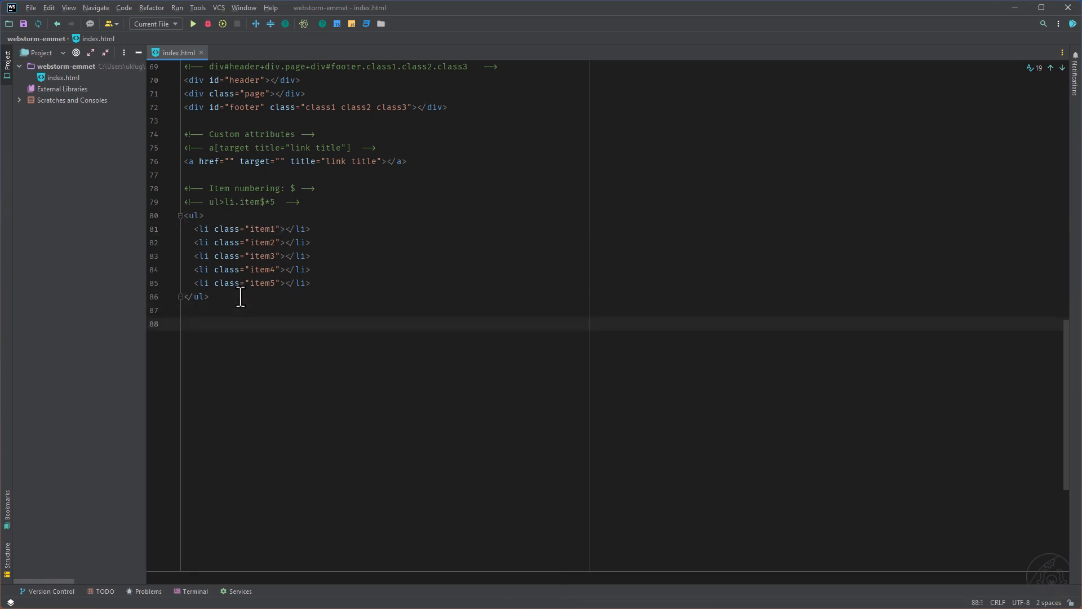
{"action": "type", "text": "ul>li.item$$$*5"}
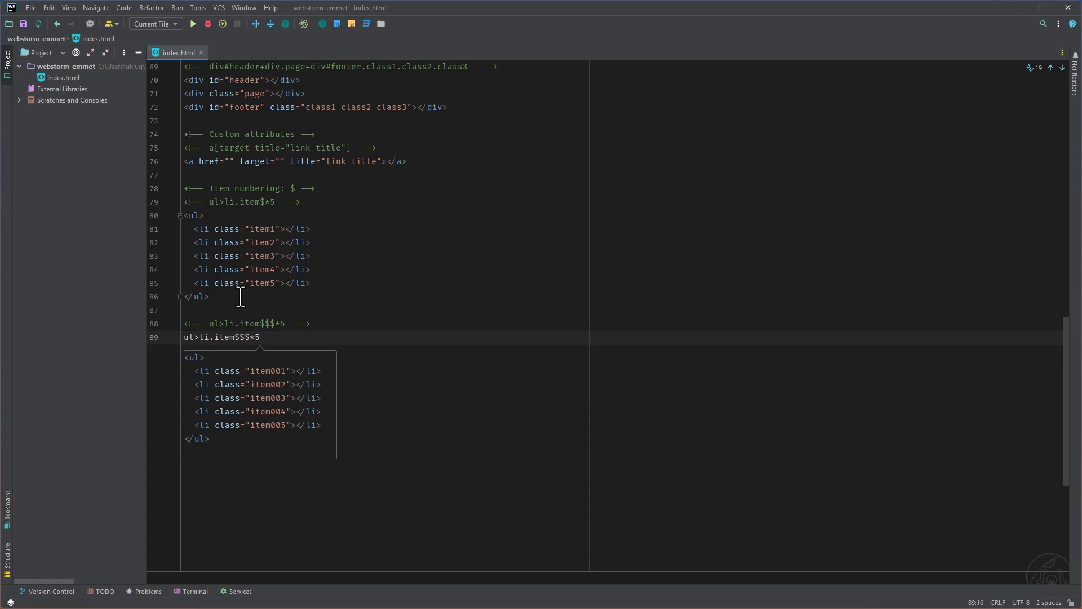
{"action": "mouse_move", "coordinate": [378, 337]}
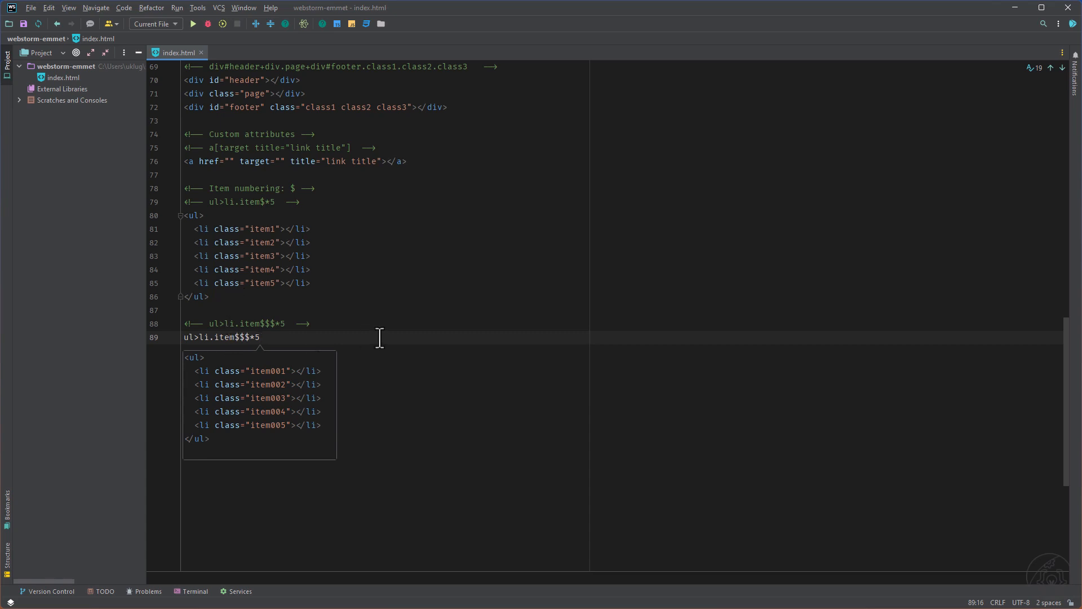
{"action": "key", "text": "Tab"}
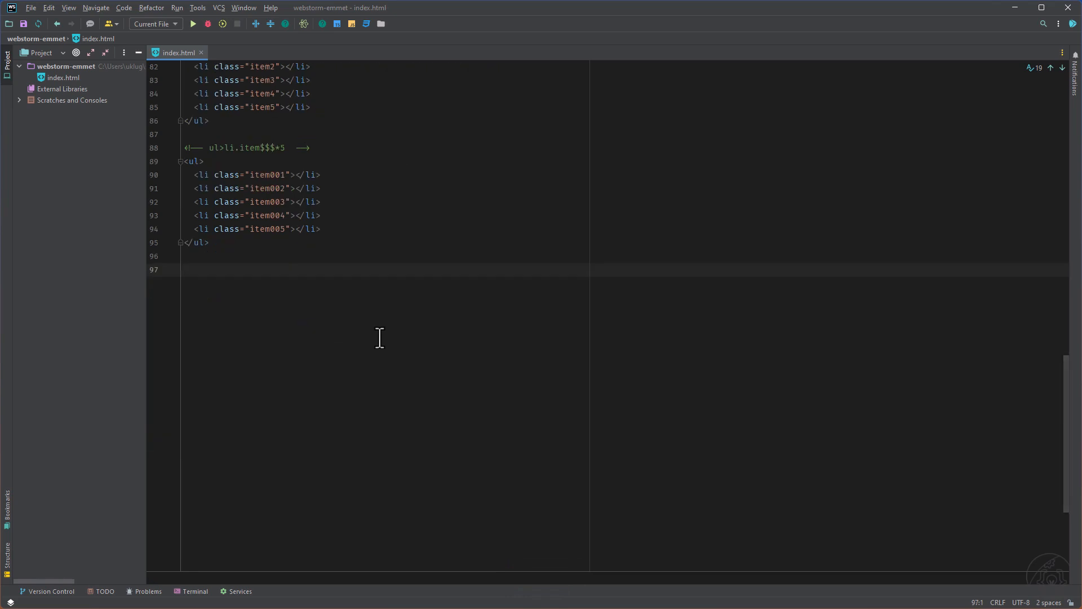
Expand ul>li.item$@-*5 into a reversed list and ul>li.item$@3*5 into items numbered from 3
{"action": "type", "text": "ul>li.item$@-*5"}
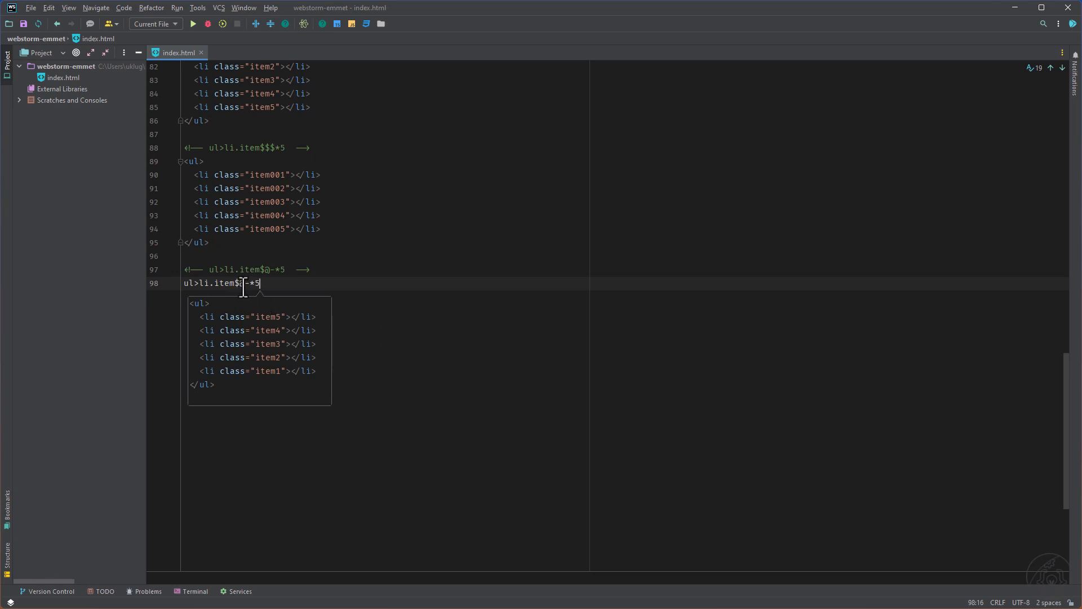
{"action": "key", "text": "Tab"}
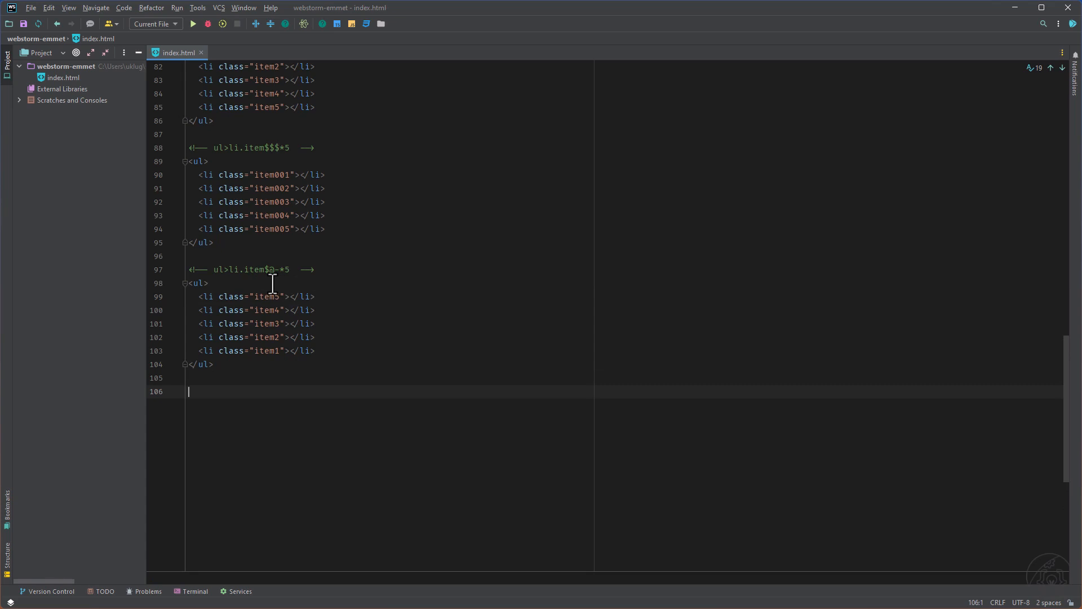
{"action": "type", "text": "ul>li.item$@3*5"}
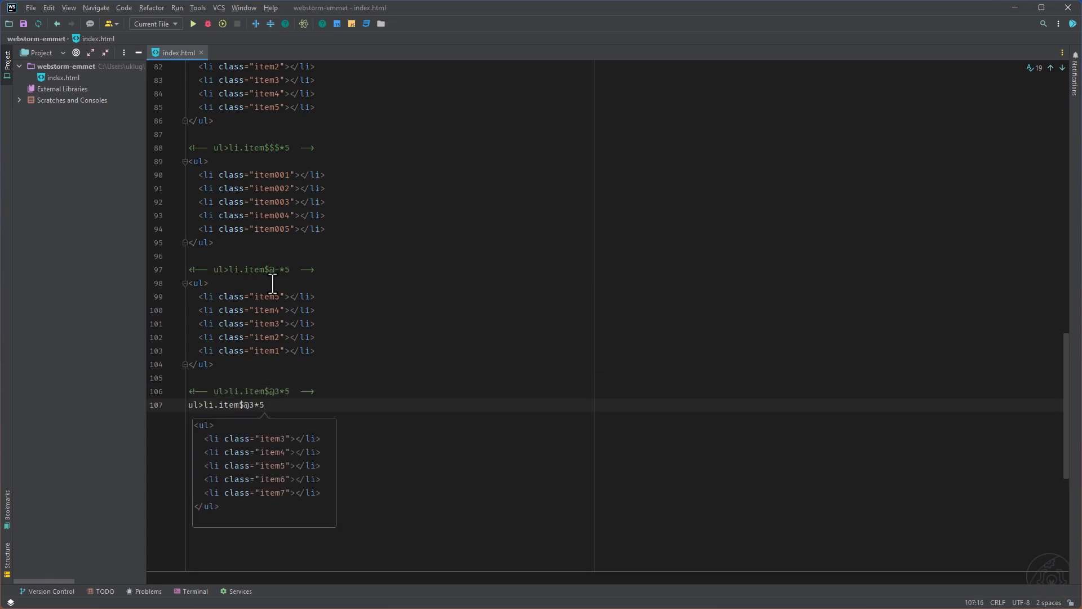
{"action": "scroll", "scroll_direction": "down", "scroll_amount": 3}
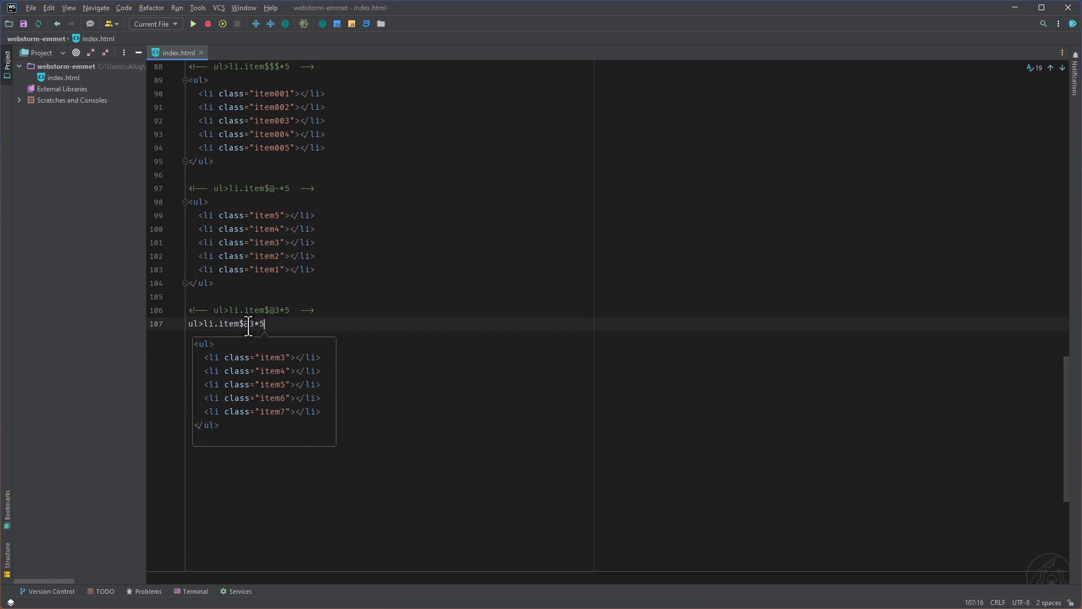
{"action": "key", "text": "Backspace"}
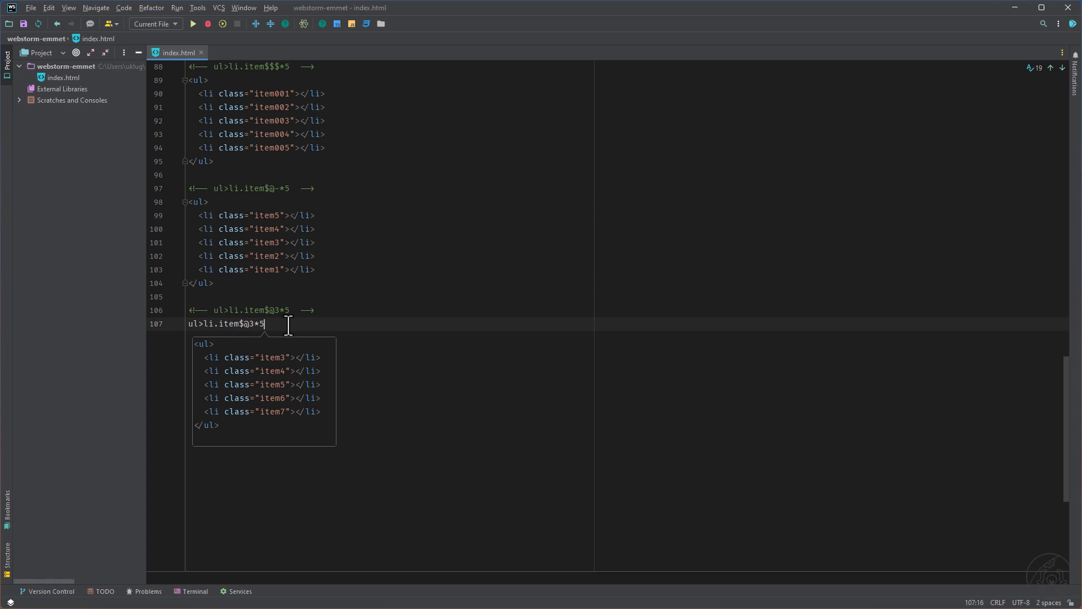
{"action": "key", "text": "Tab"}
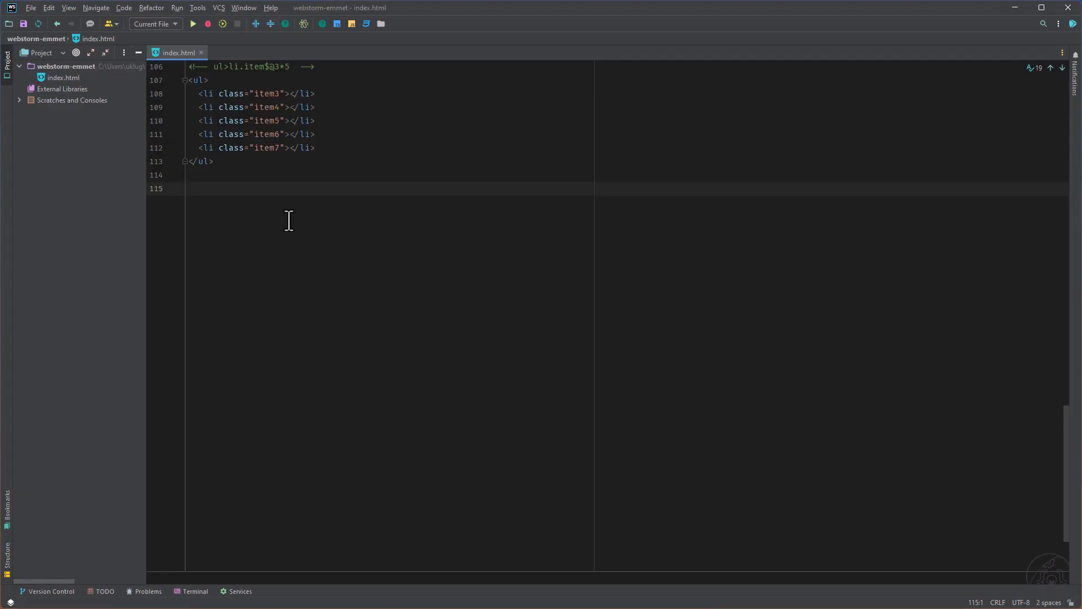
Under a Text comment, expand a{Click me} and a{click}+b{here} into a link and bold sibling
{"action": "type", "text": "<!--"}
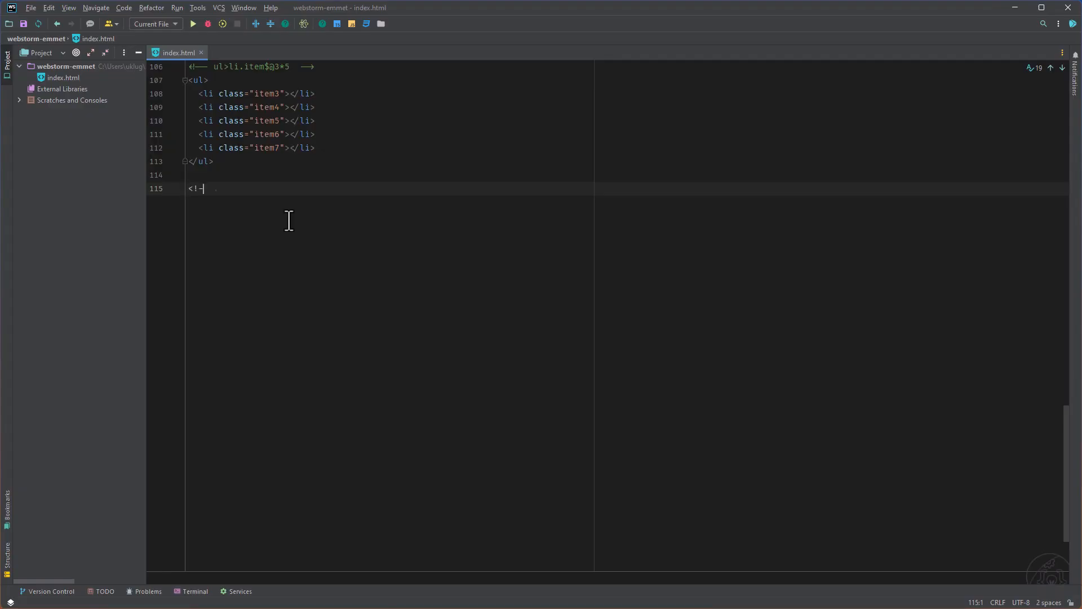
{"action": "type", "text": "a{Click me}"}
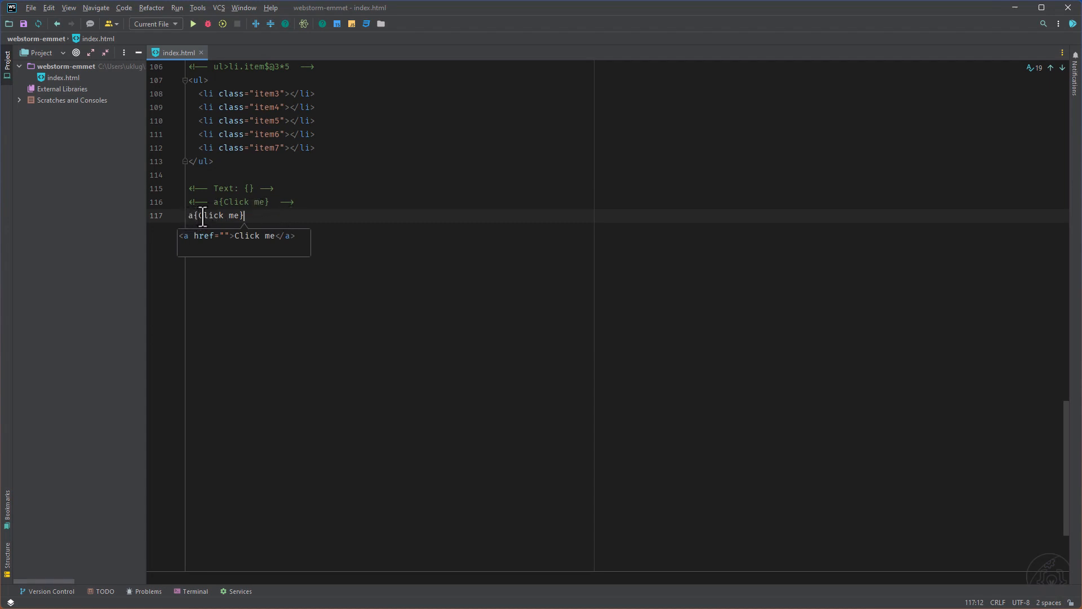
{"action": "key", "text": "Tab"}
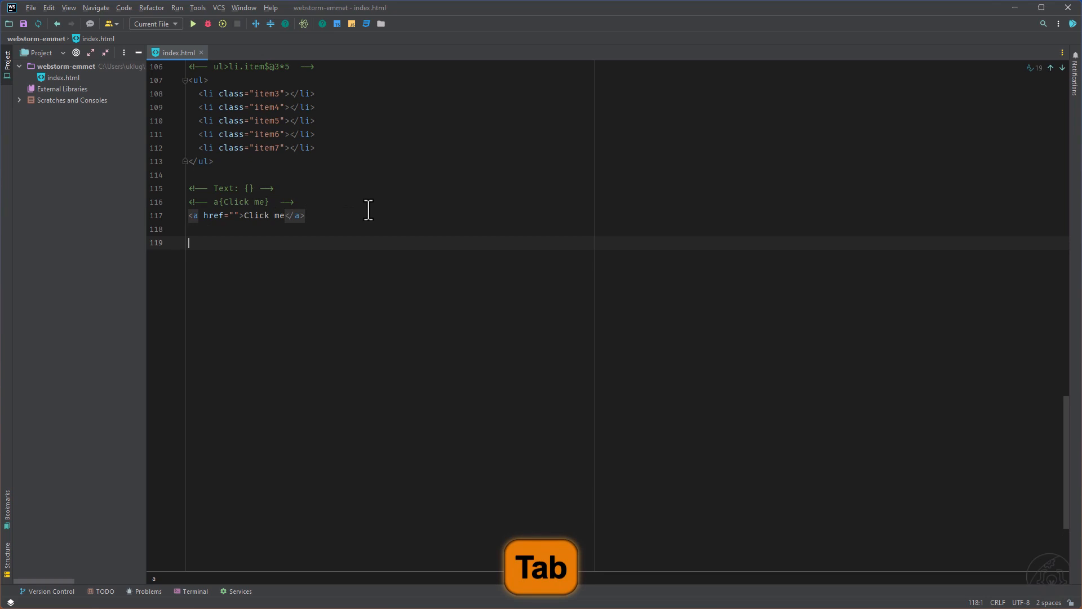
{"action": "type", "text": "a{click}+b{here}"}
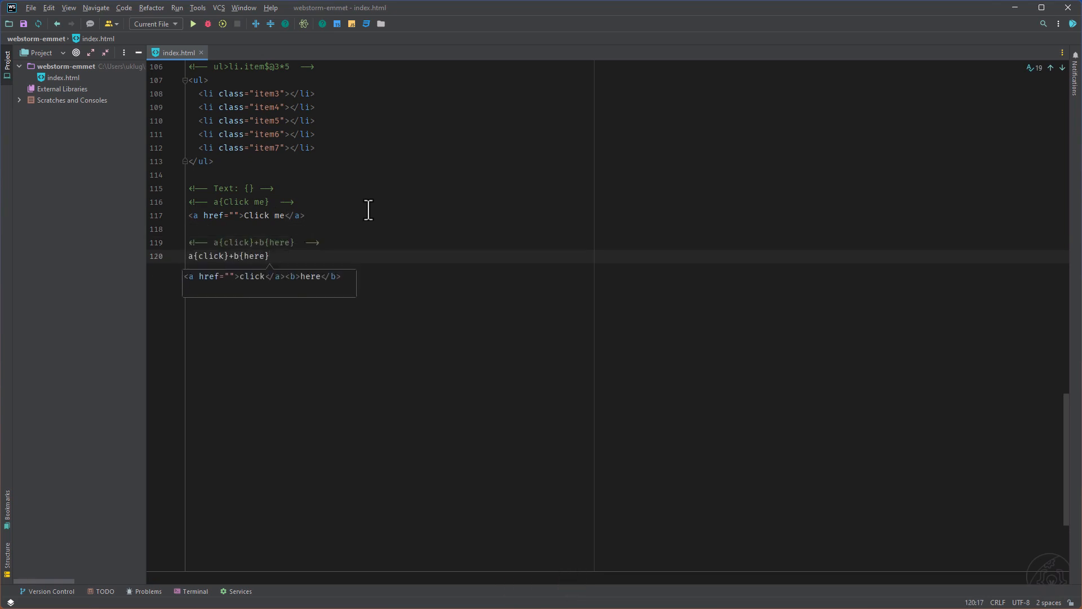
{"action": "key", "text": "Tab"}
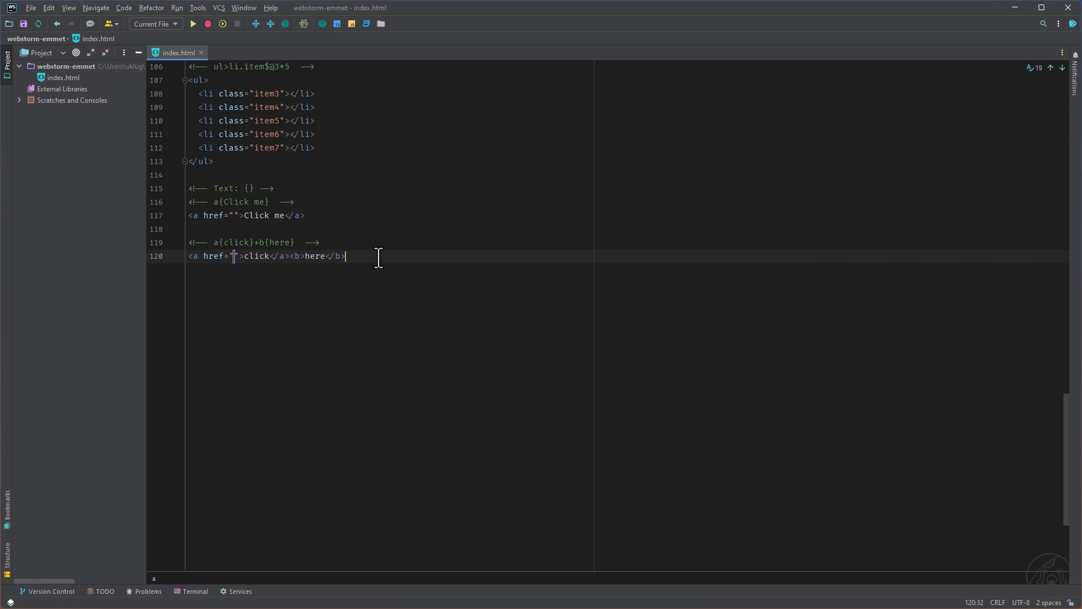
Expand a>{click}+b{here} and p{Click }+a{here}+{ to continue} into a nested bold link and paragraph
{"action": "type", "text": "a>{click}+b{here}"}
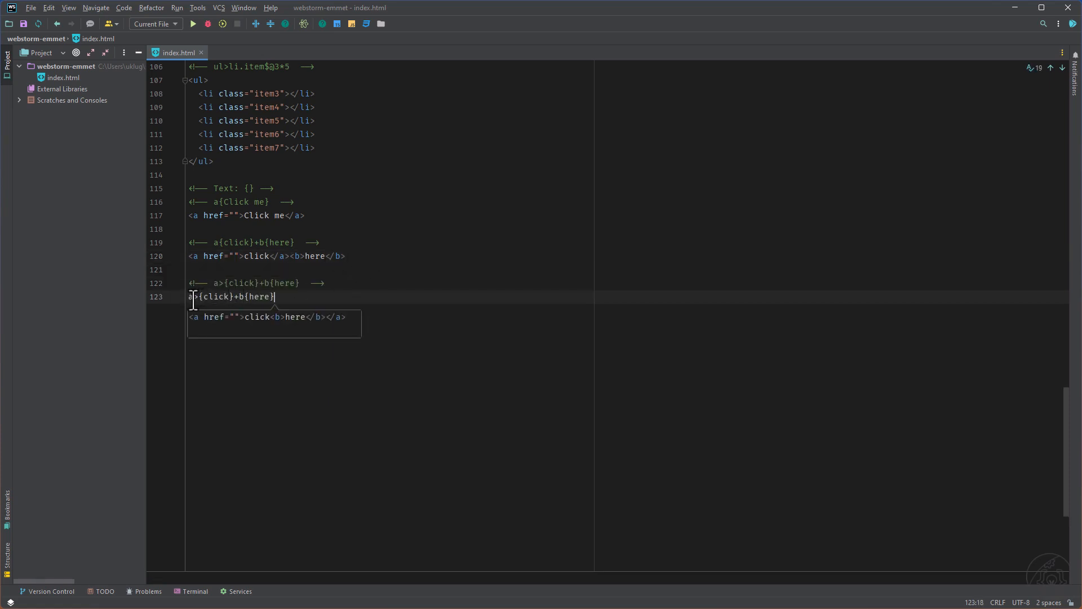
{"action": "key", "text": "Tab"}
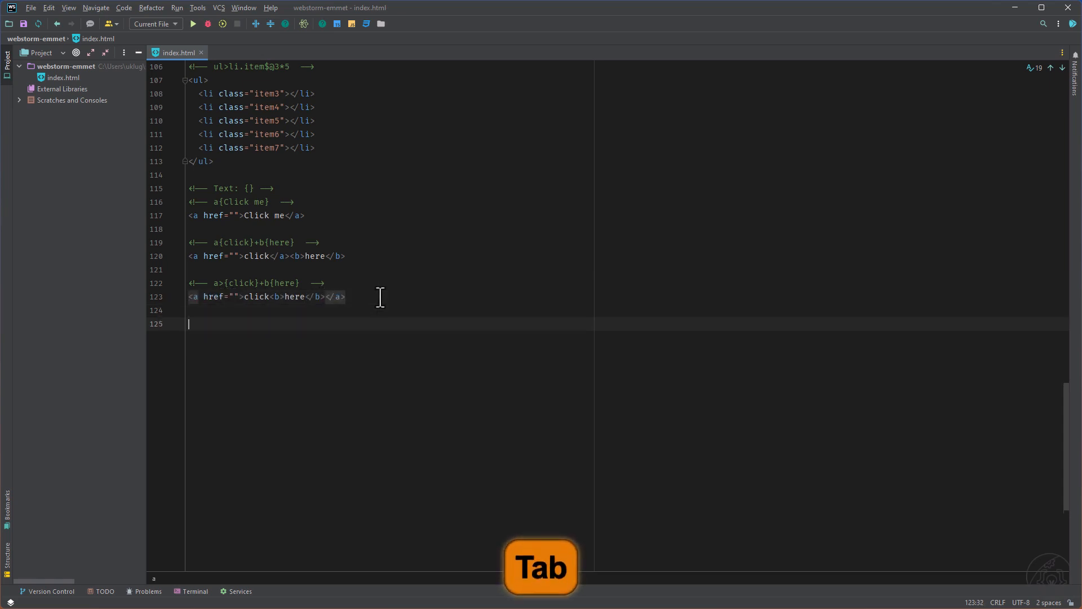
{"action": "type", "text": "p{Click }+a{here}+{ to continue}"}
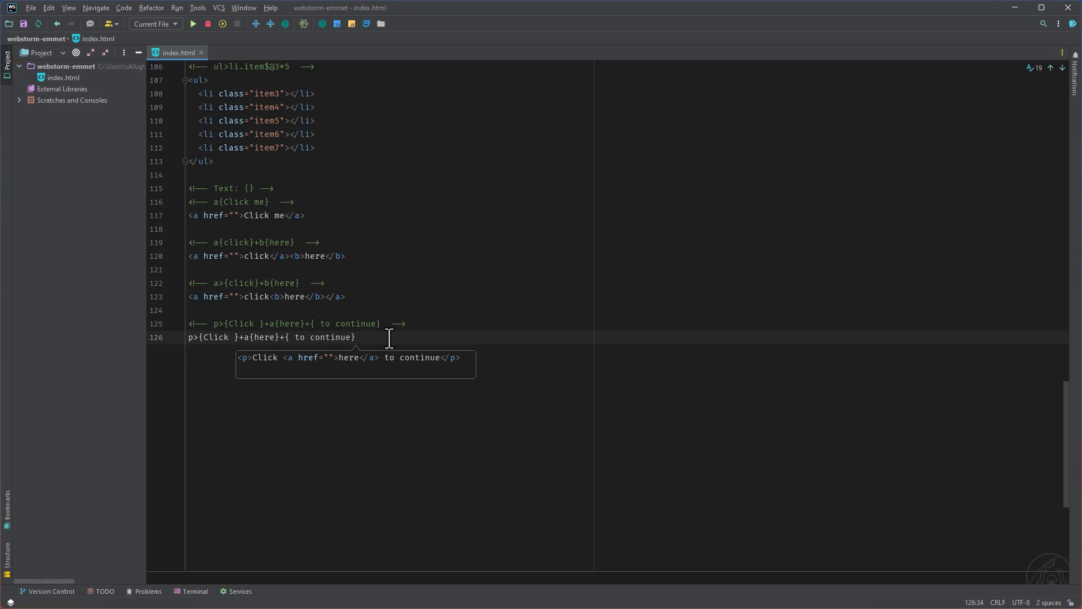
{"action": "key", "text": "Tab"}
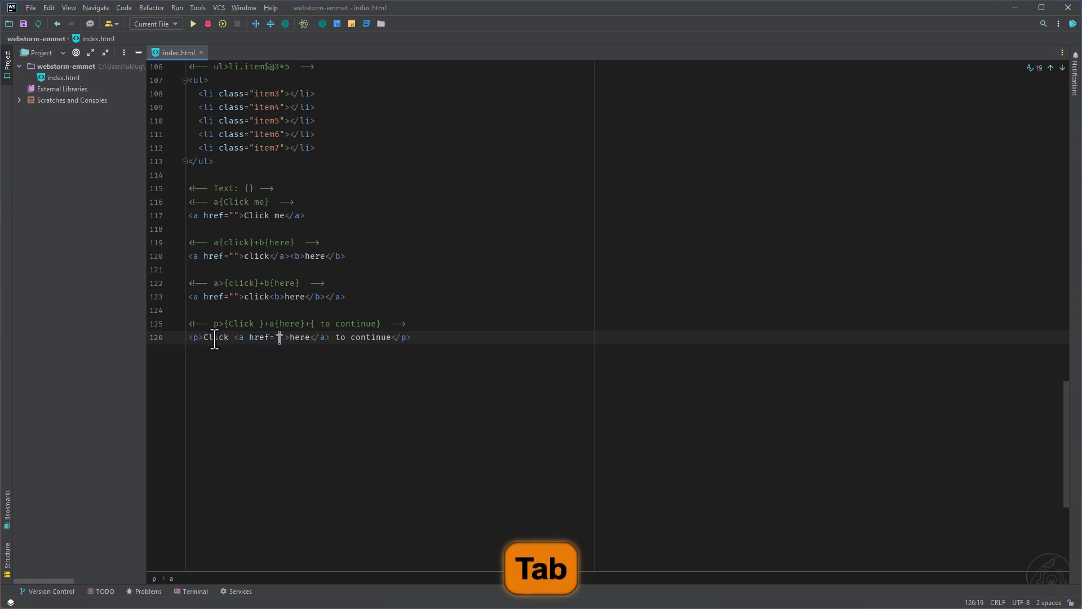
{"action": "key", "text": "Tab"}
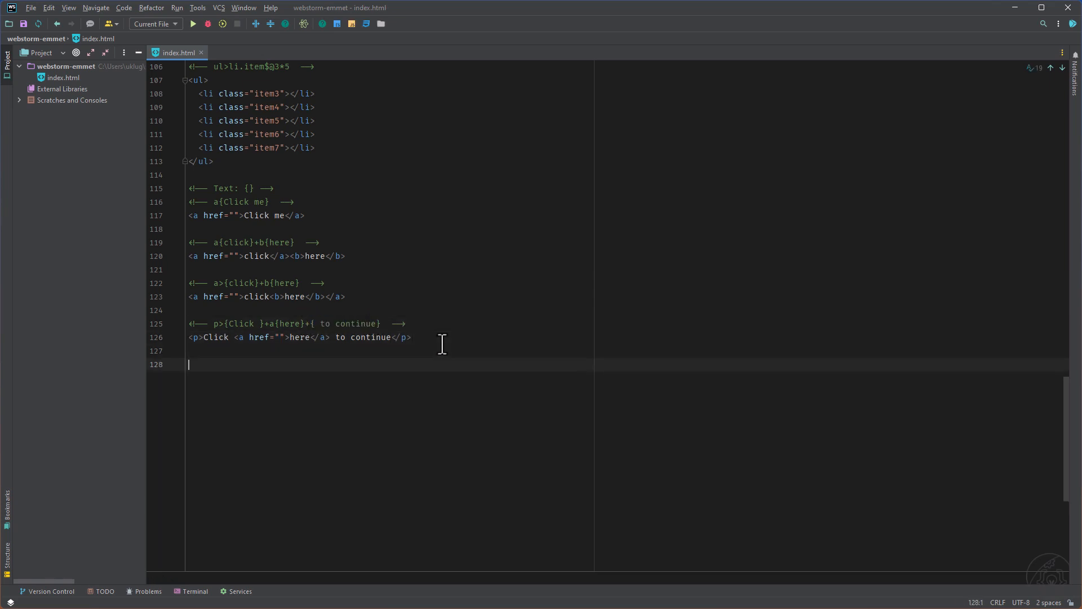
{"action": "mouse_move", "coordinate": [397, 440]}
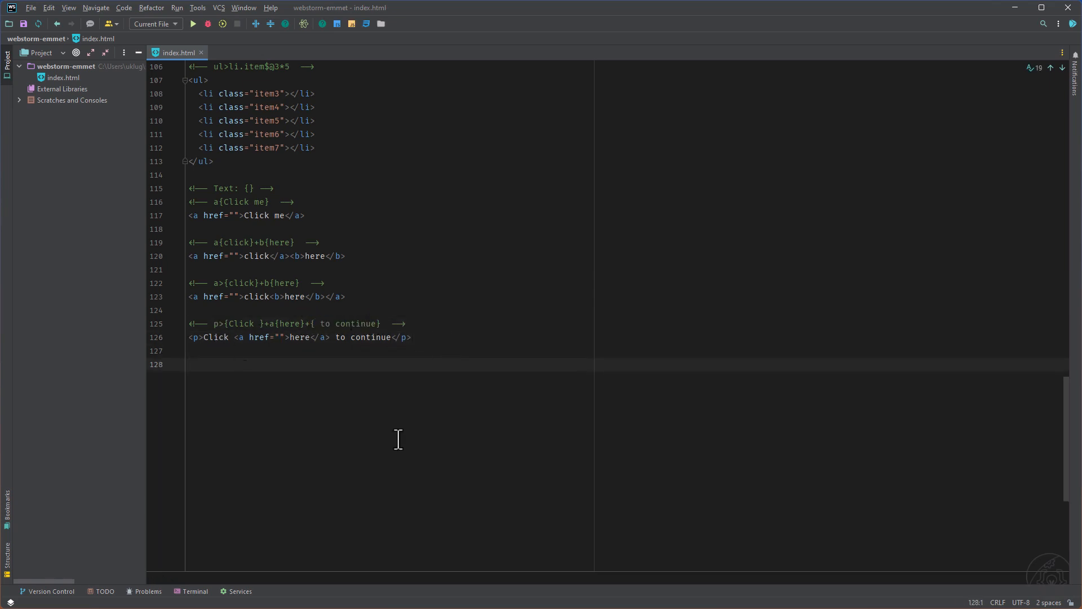
Expand p{Click }+a{here}+{ to continue} into a paragraph, link and trailing text on separate lines
{"action": "type", "text": "p{Click }+a{here}+{ to continue}"}
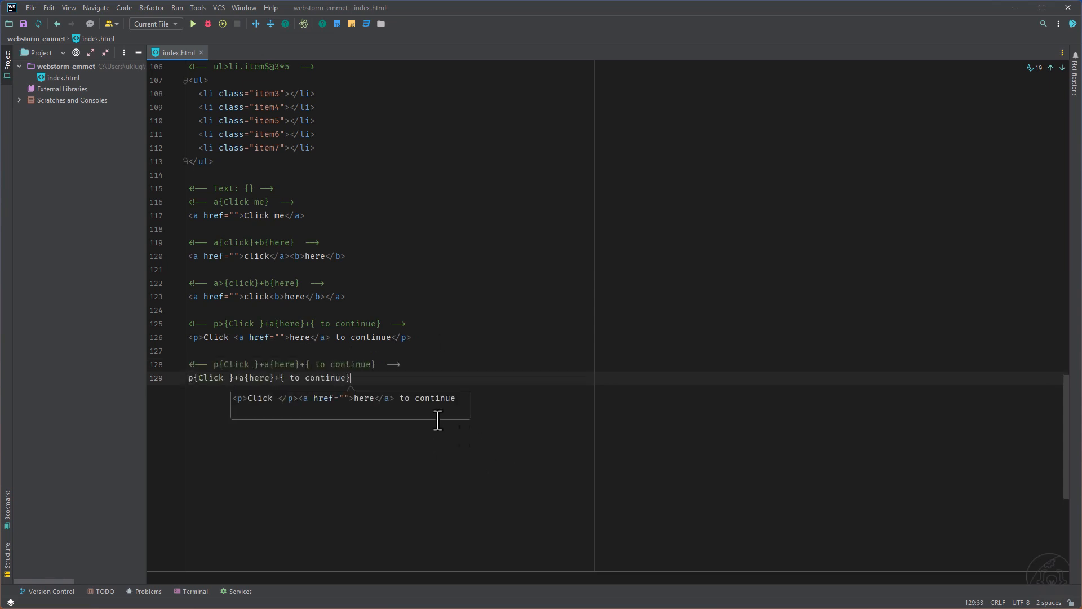
{"action": "key", "text": "Tab"}
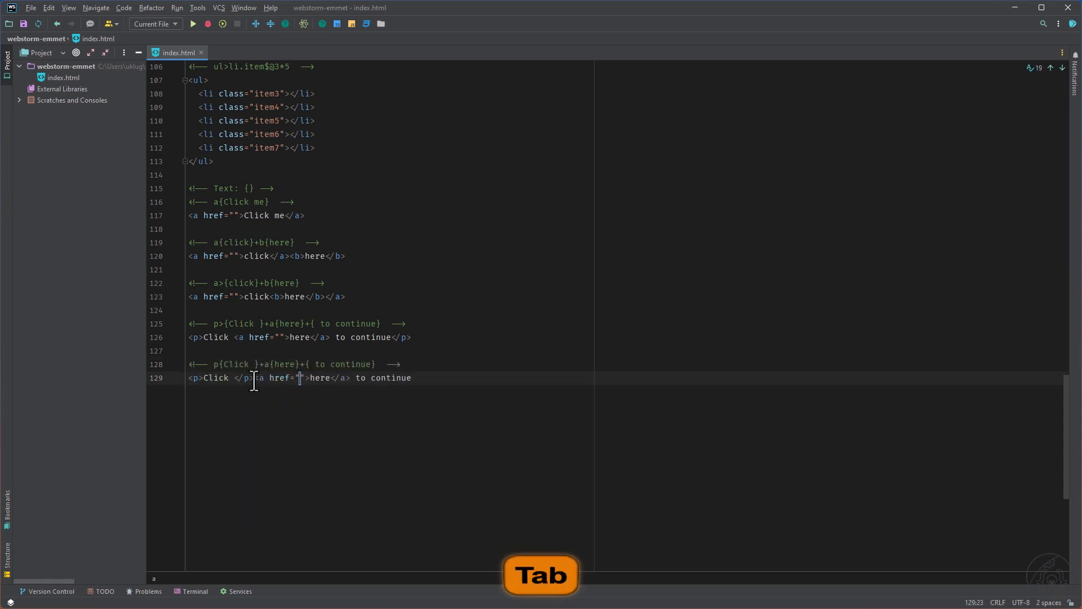
{"action": "key", "text": "Tab"}
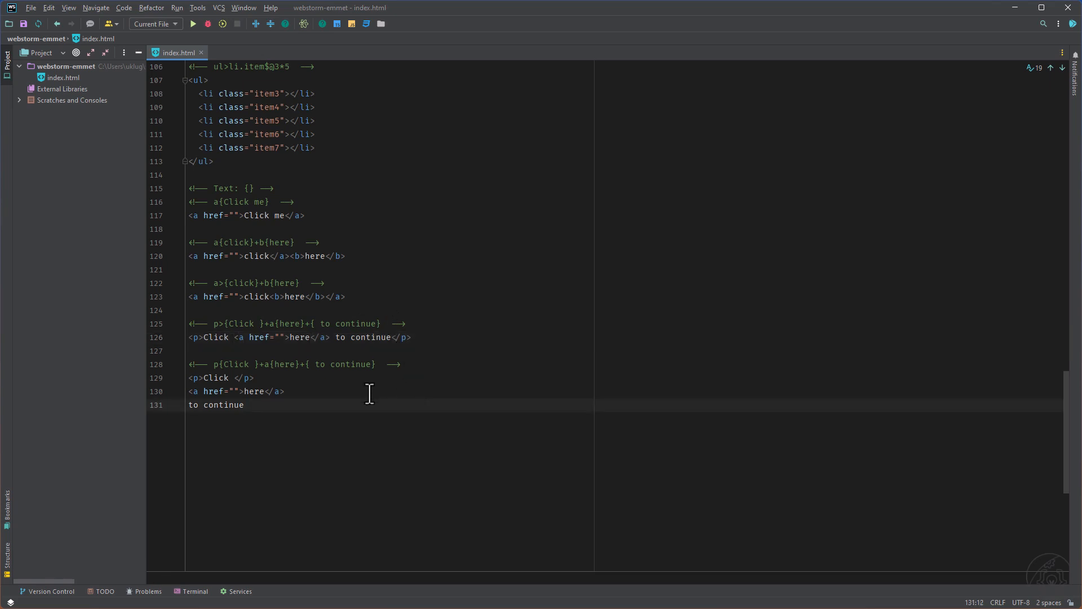
{"action": "mouse_move", "coordinate": [257, 354]}
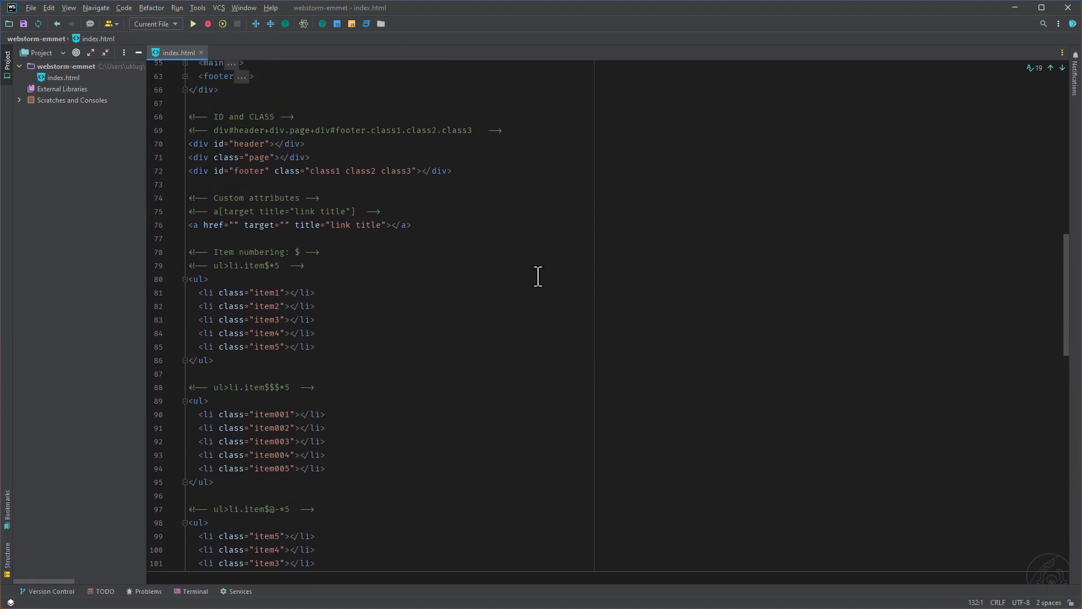
{"action": "mouse_move", "coordinate": [487, 238]}
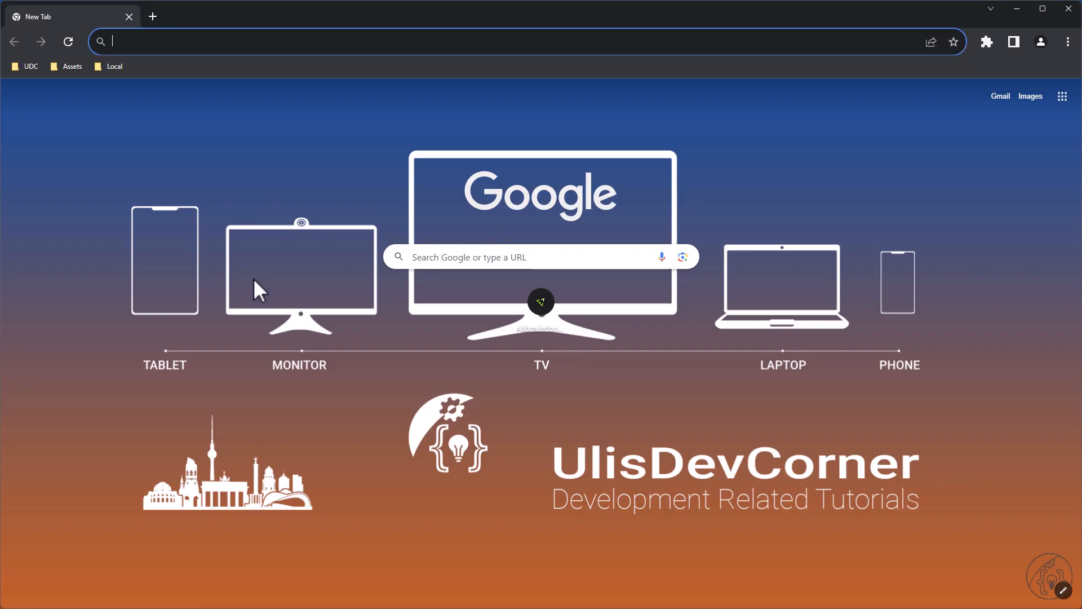
Load docs.emmet.io/abbreviations/syntax/ in the browser and scroll through the reference page
{"action": "type", "text": "docs.emmet.io/abbreviations/syntax/"}
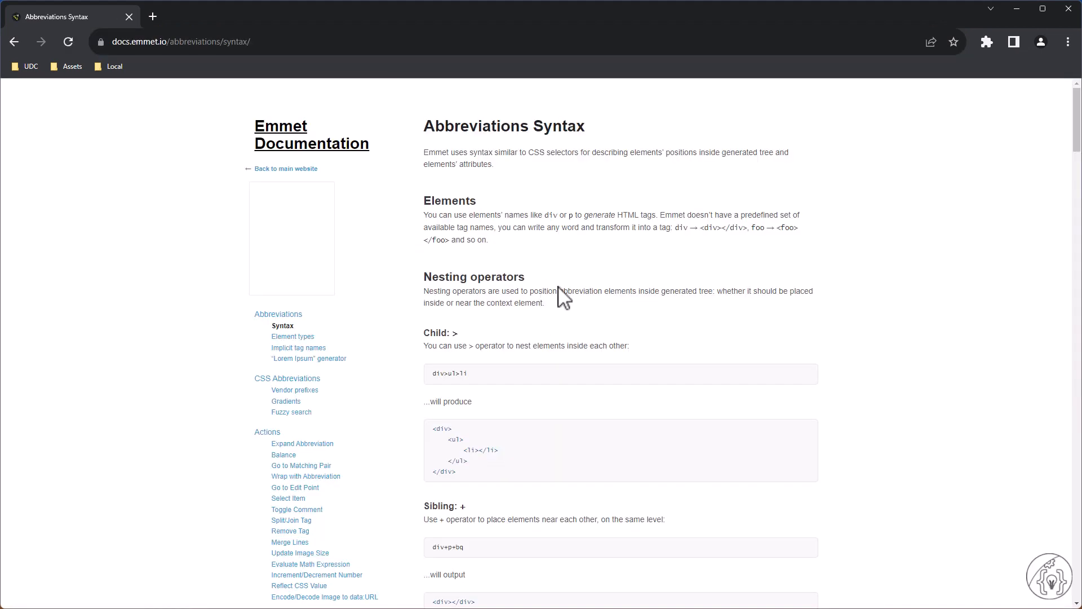
{"action": "mouse_move", "coordinate": [409, 124]}
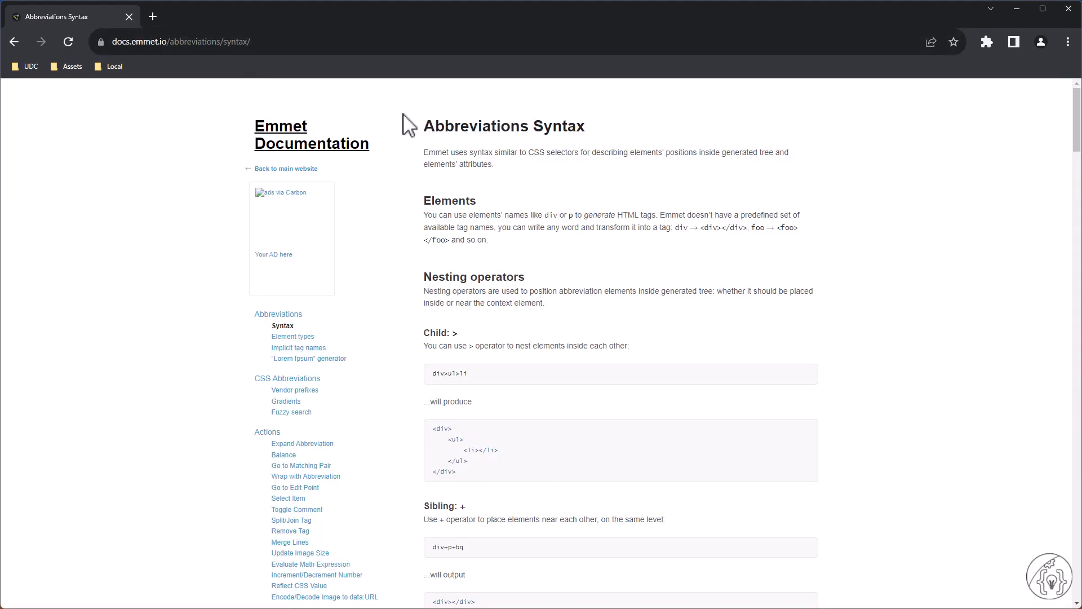
{"action": "scroll", "scroll_direction": "down", "scroll_amount": 3}
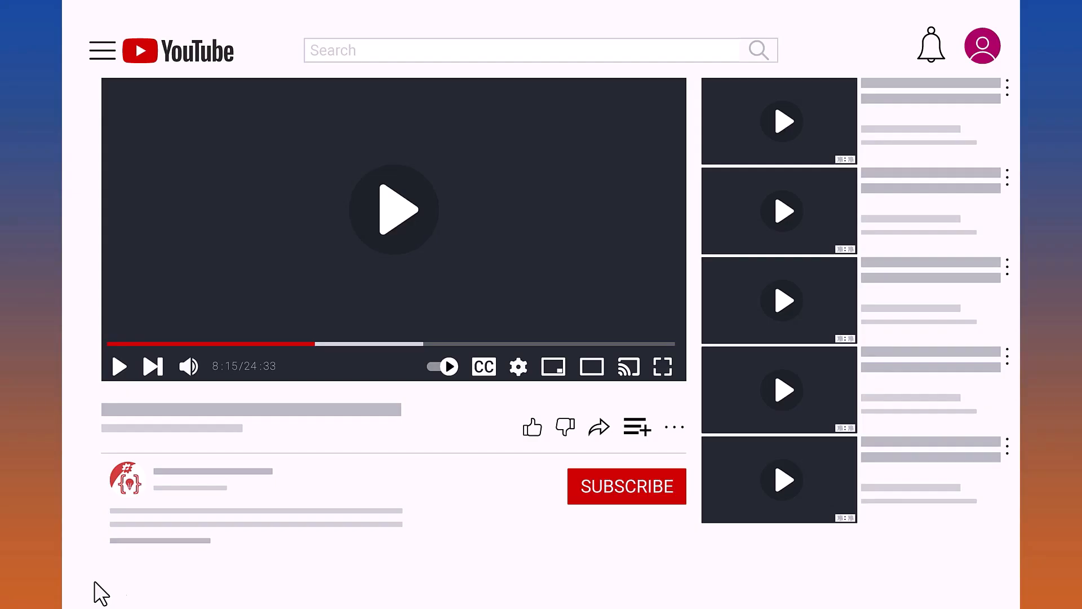
{"action": "left_click", "coordinate": [531, 426]}
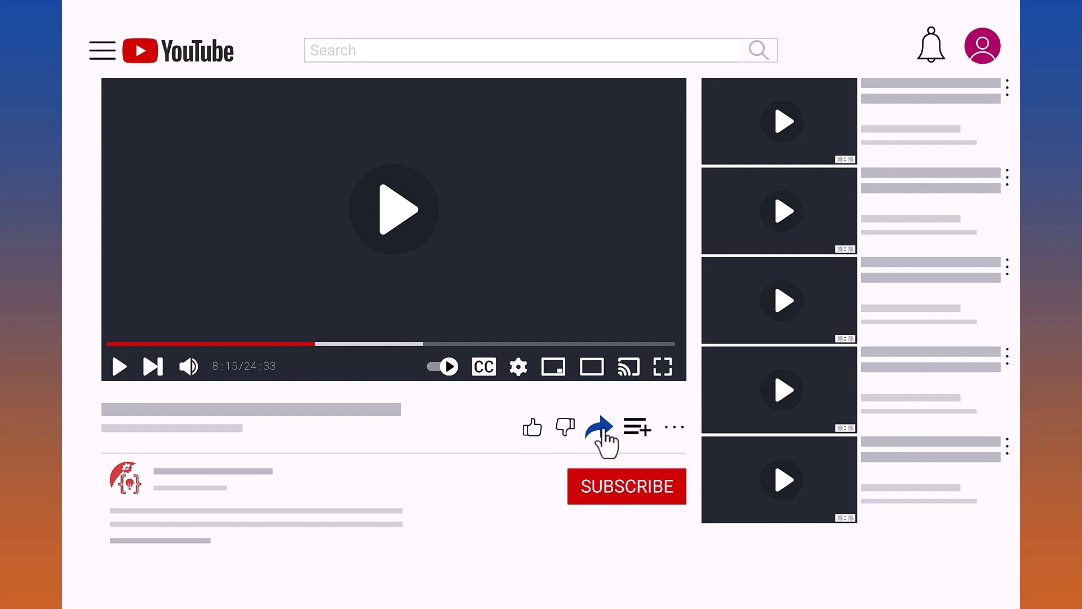
{"action": "mouse_move", "coordinate": [930, 50]}
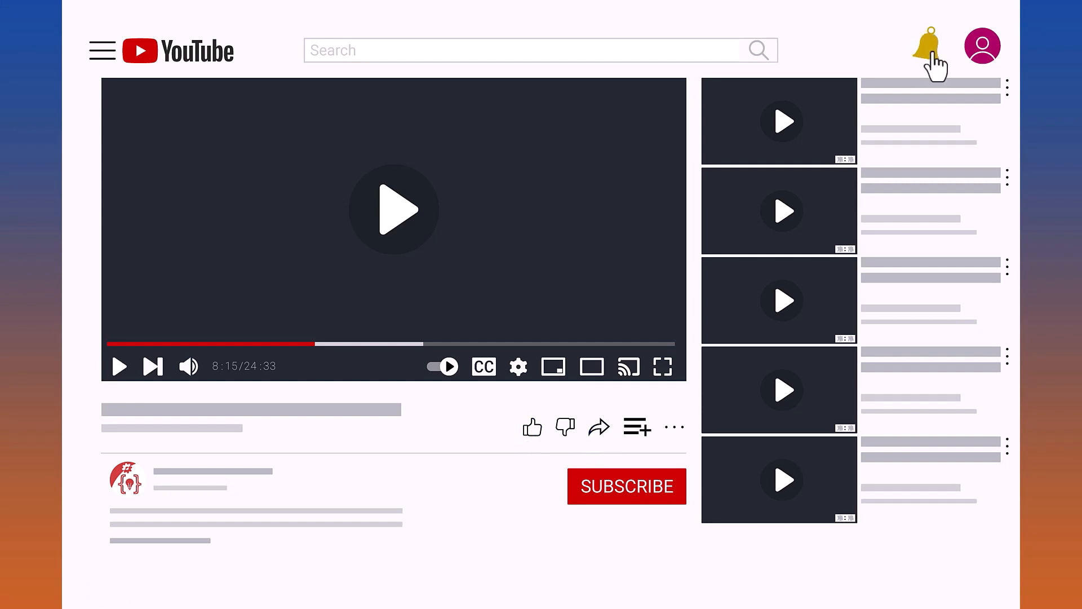
{"action": "left_click", "coordinate": [931, 49]}
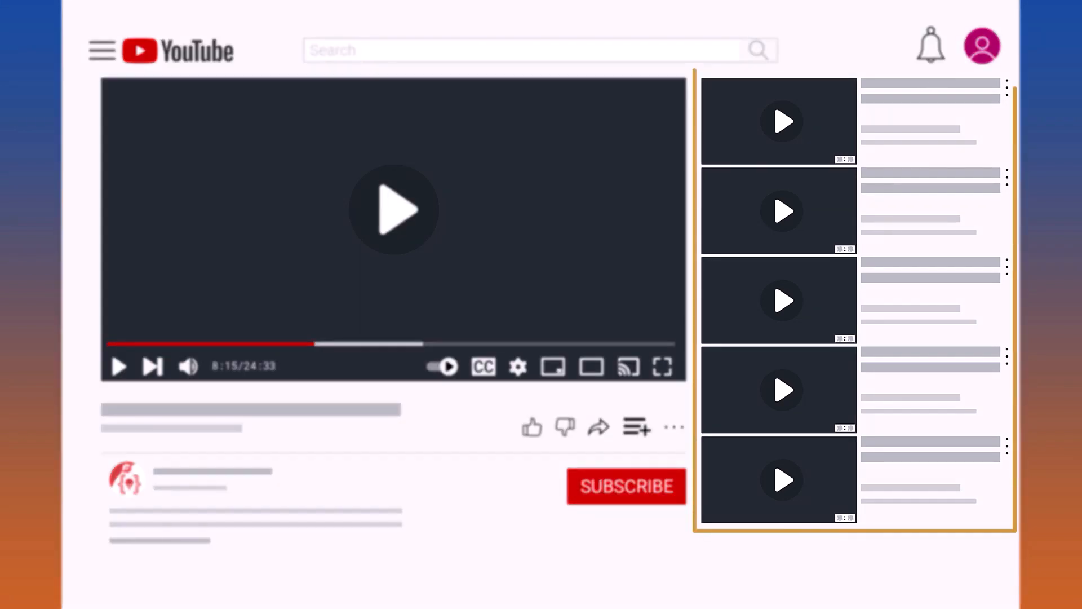